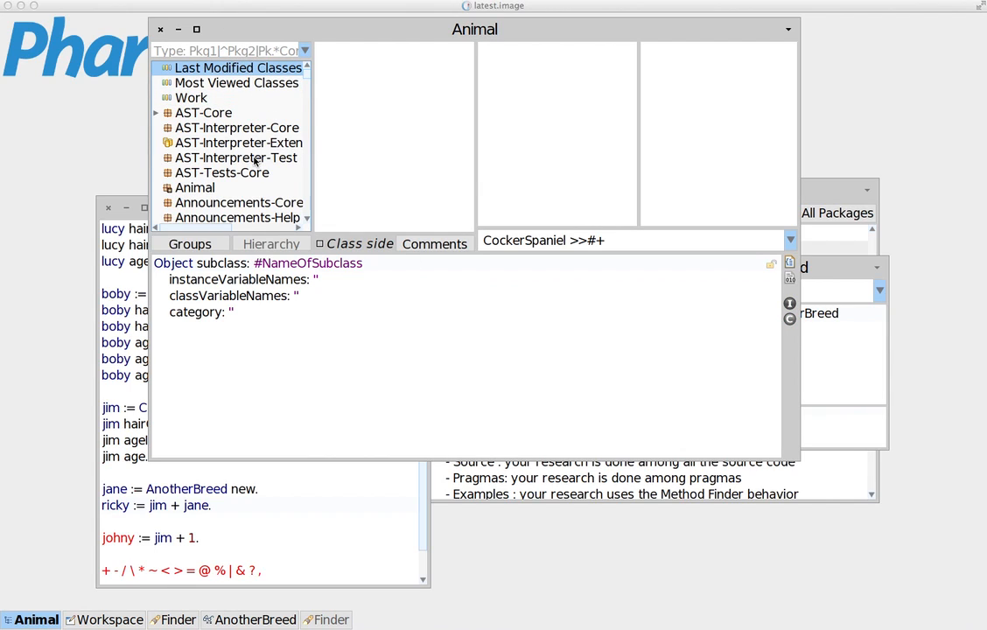
Browse to the Animal package, the Dog class, and its age accessor source.
click(194, 187)
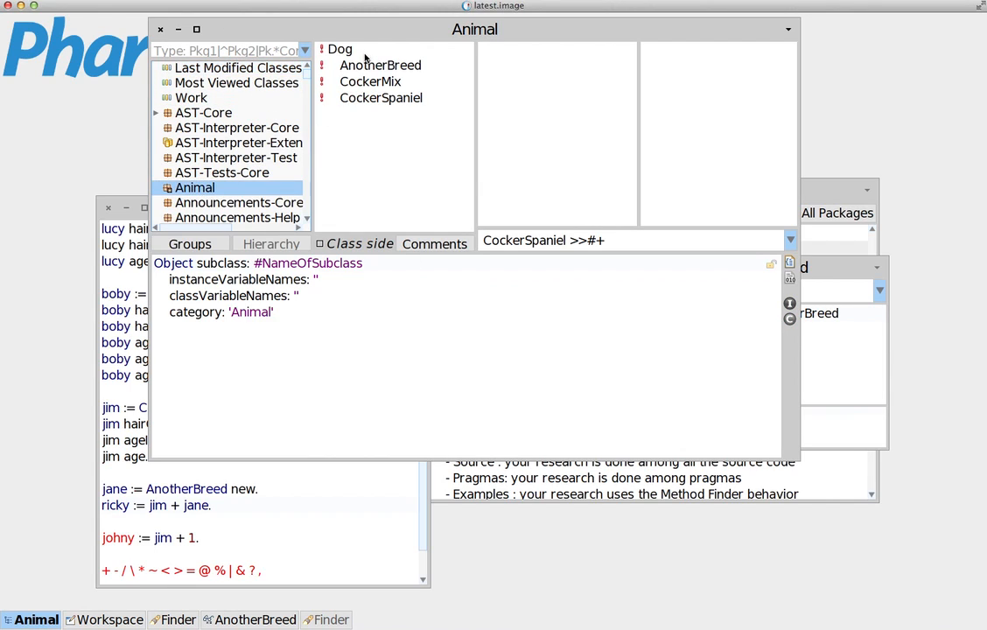
click(346, 49)
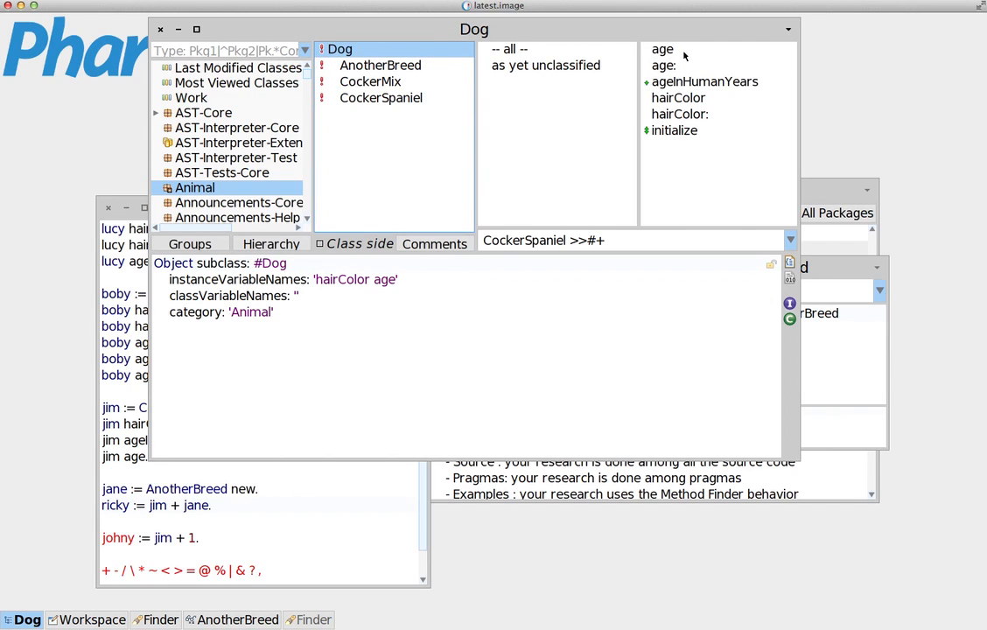
click(655, 50)
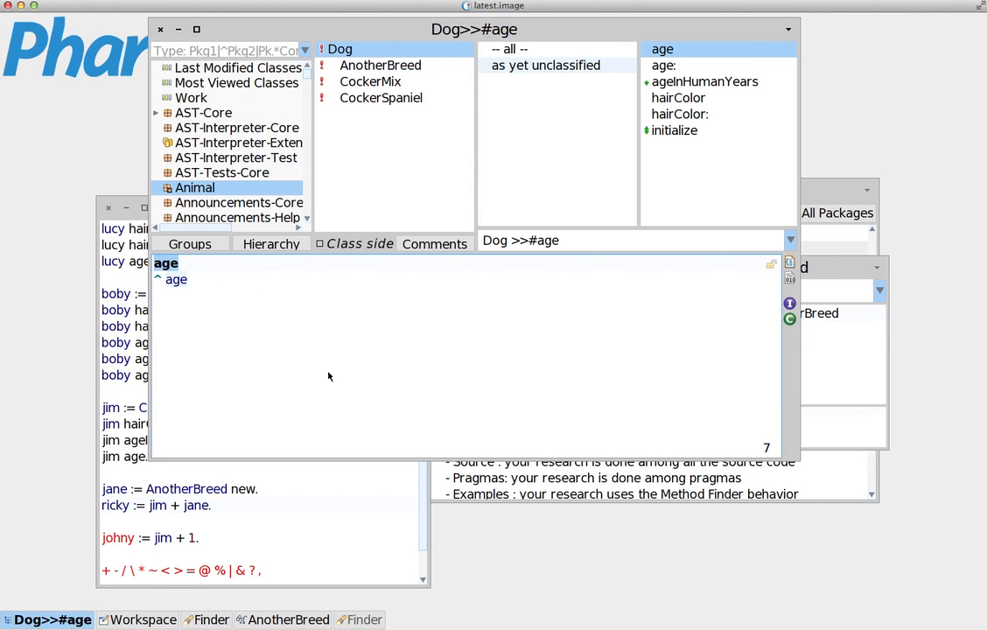
mouse_move(518, 423)
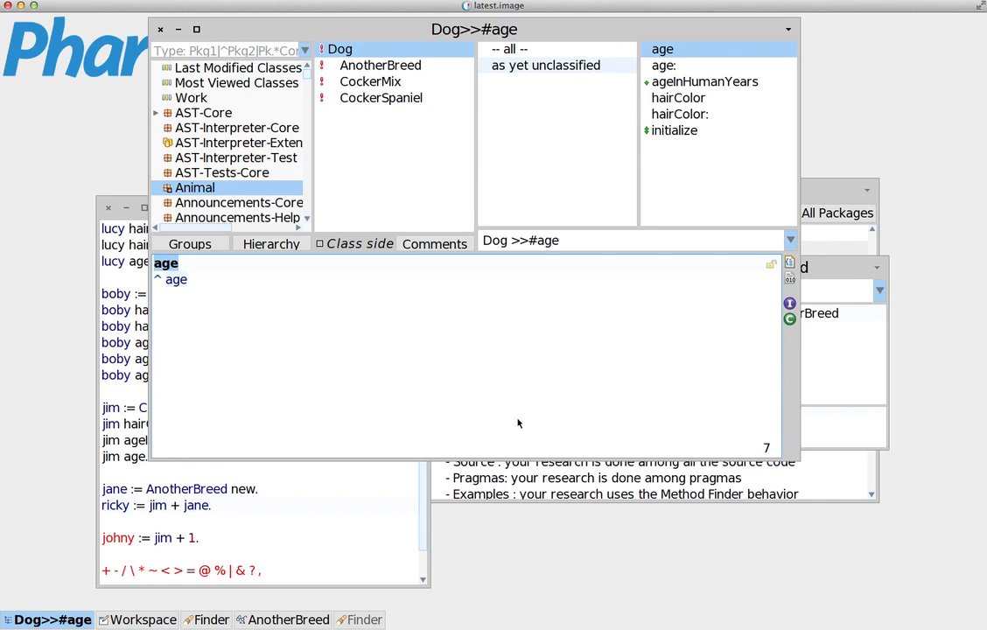
Show Dog's age: setter assigning dogAge to age and place the cursor at its header end.
click(664, 64)
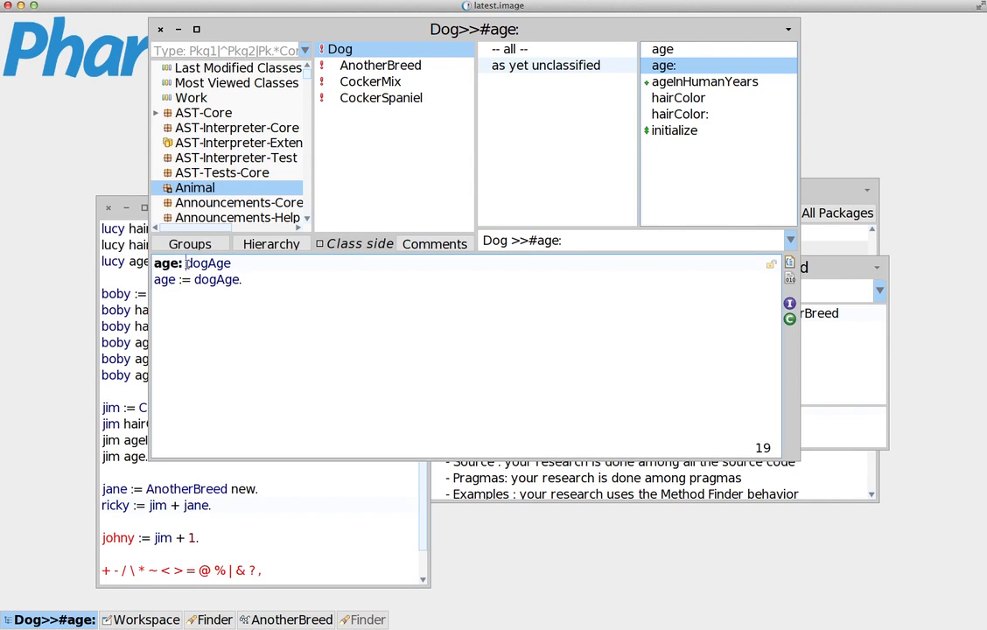
double_click(209, 262)
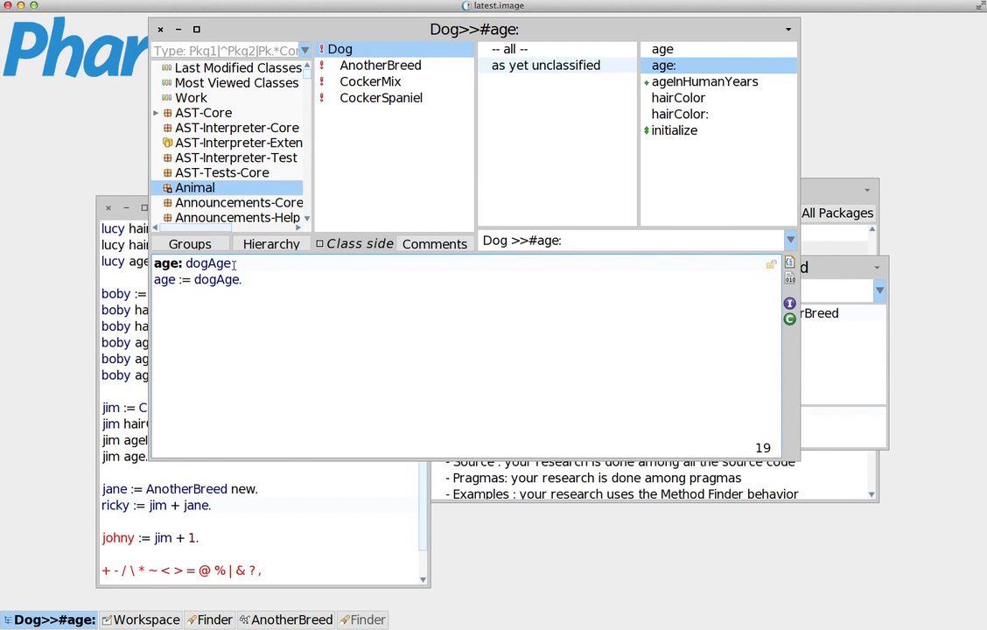
double_click(209, 262)
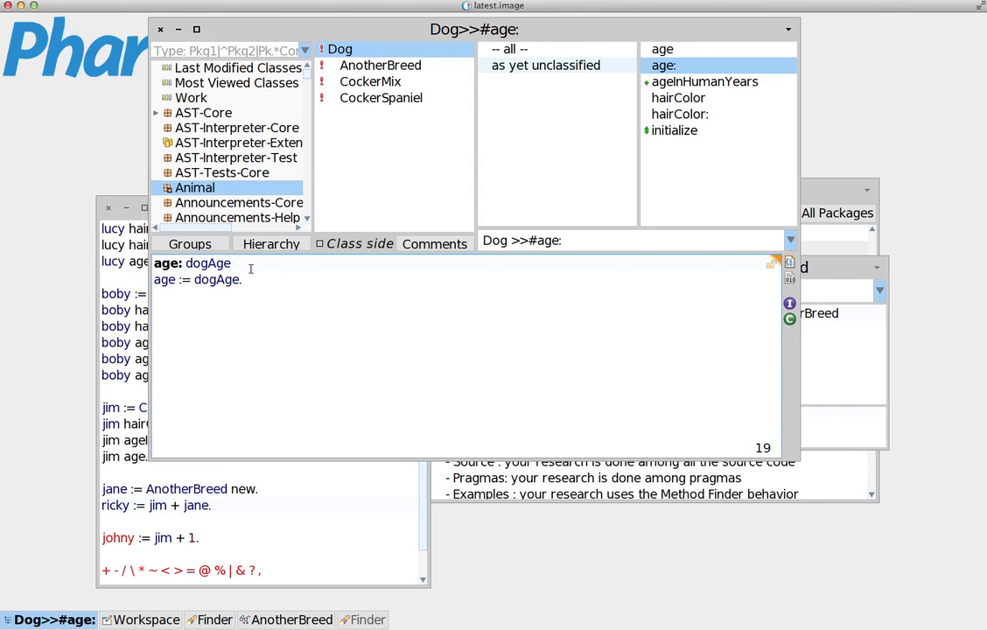
text(hairCo)
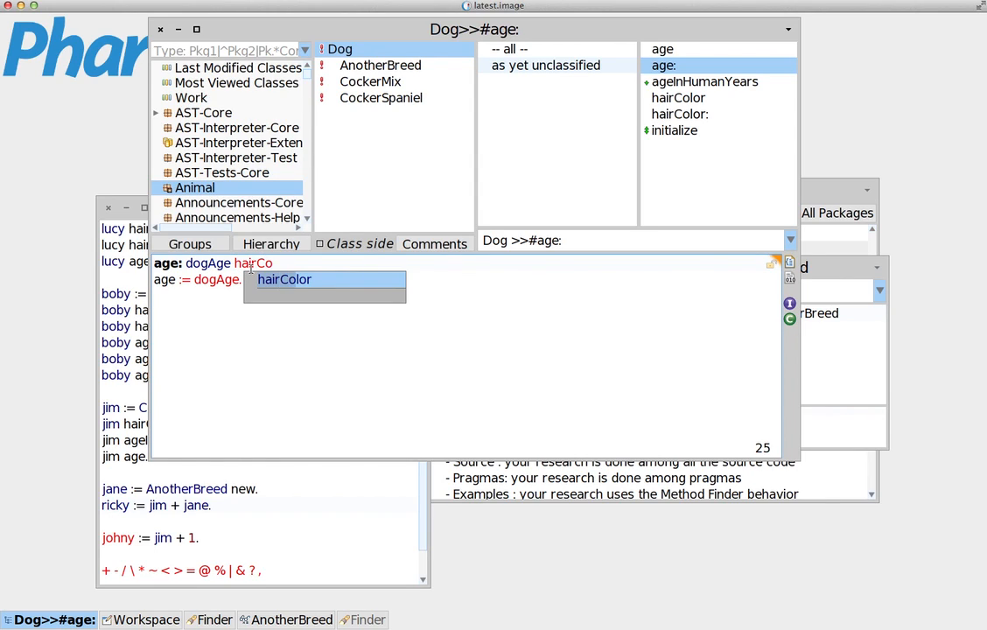
text(l)
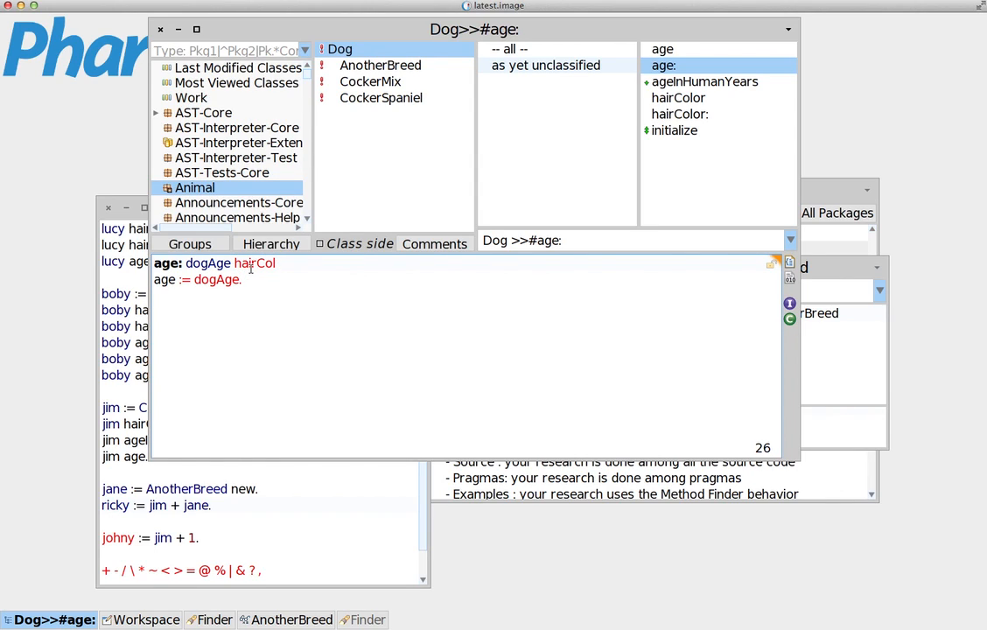
text(or:)
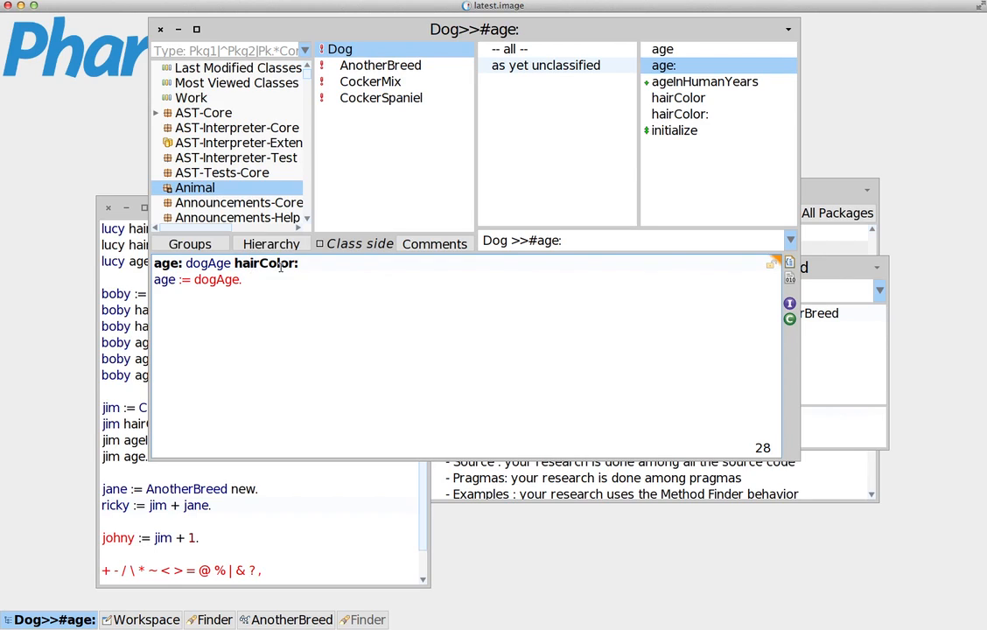
click(302, 264)
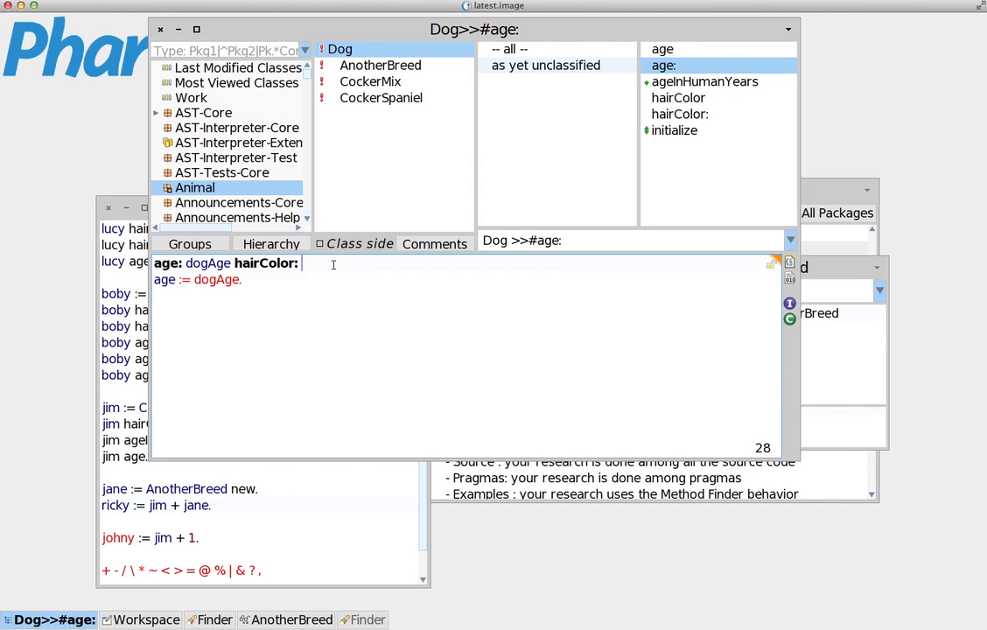
text(haircolor)
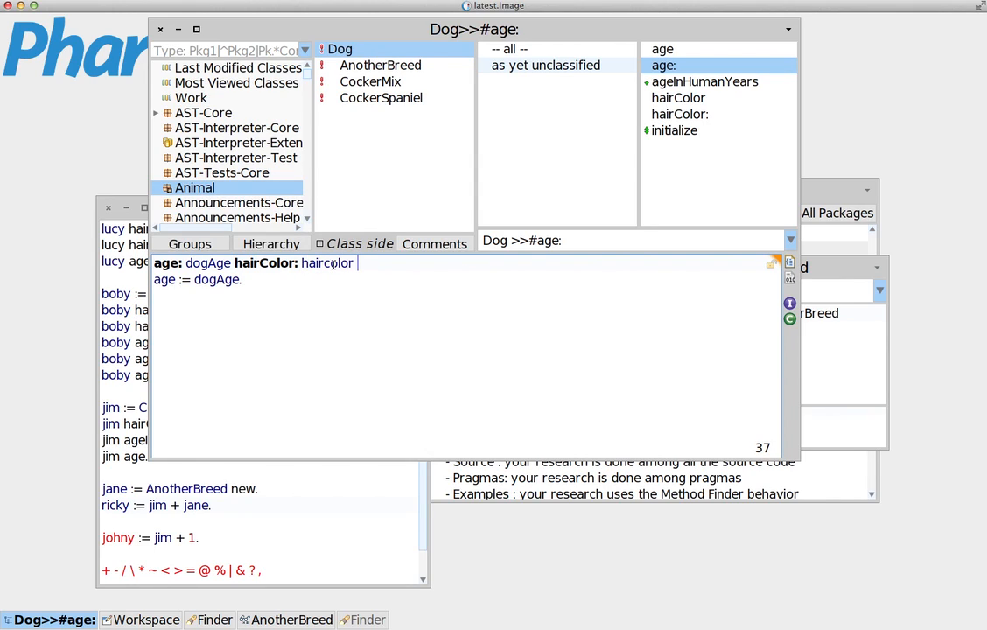
text(name:)
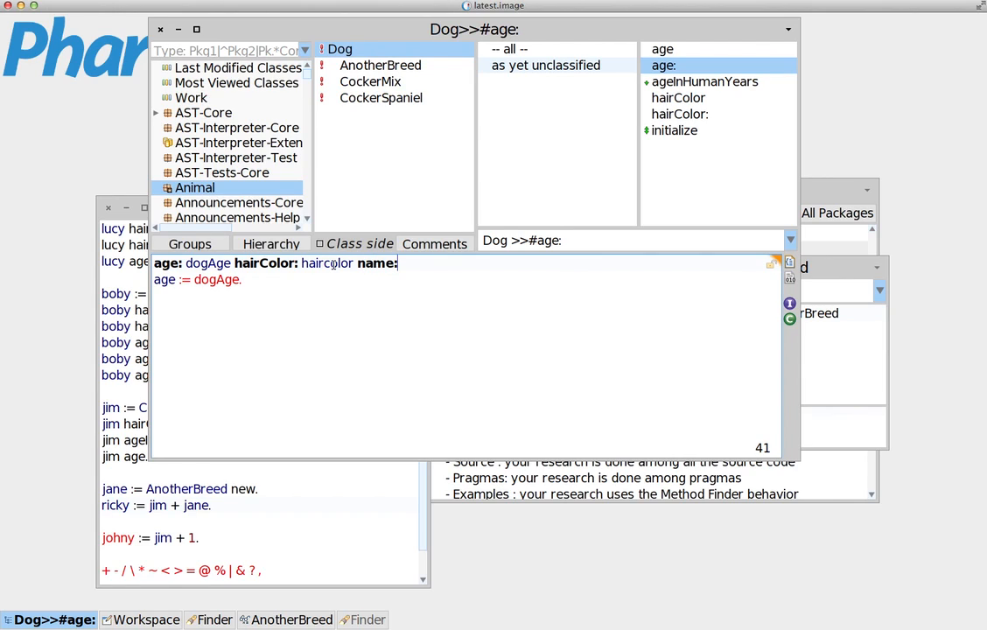
text(namo)
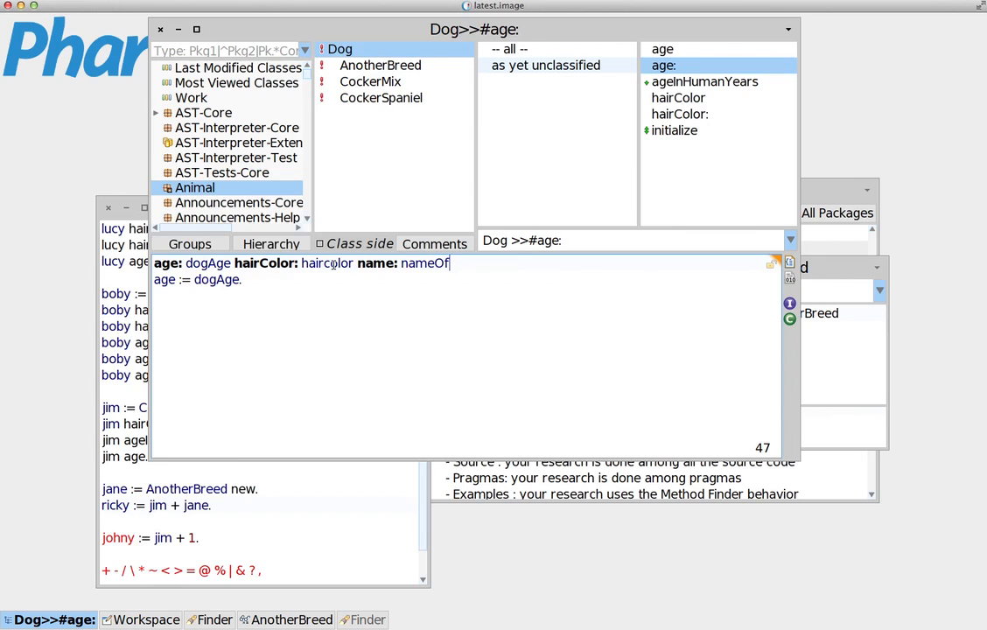
text(TheDog)
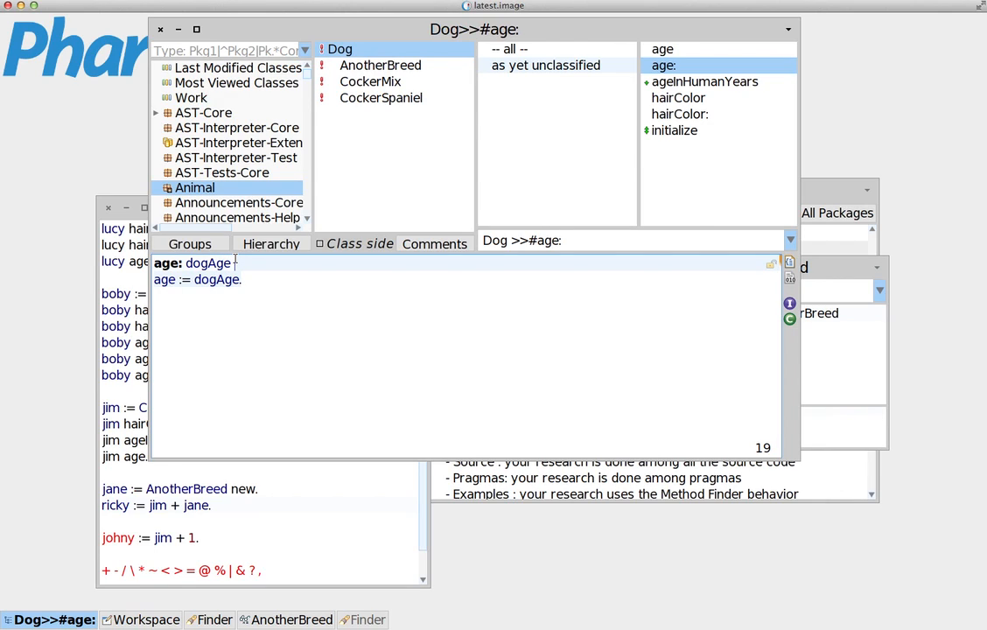
mouse_move(492, 338)
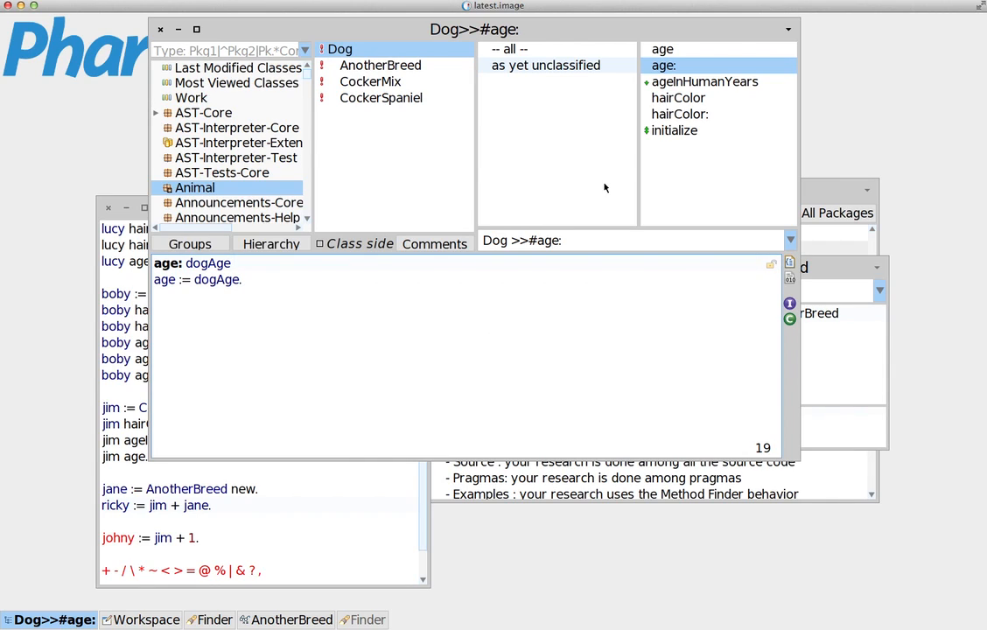
mouse_move(341, 186)
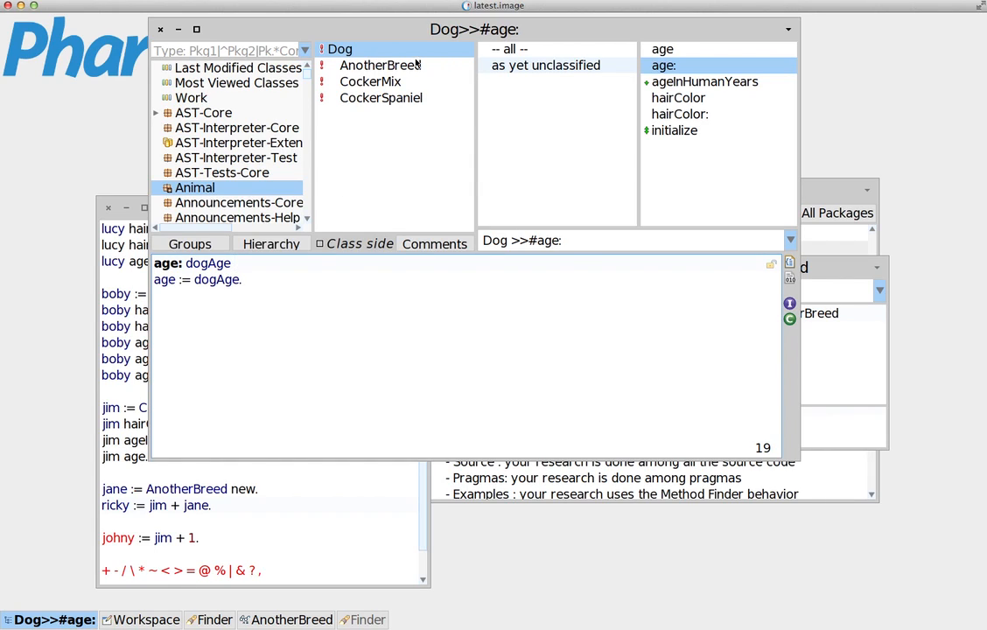
mouse_move(359, 81)
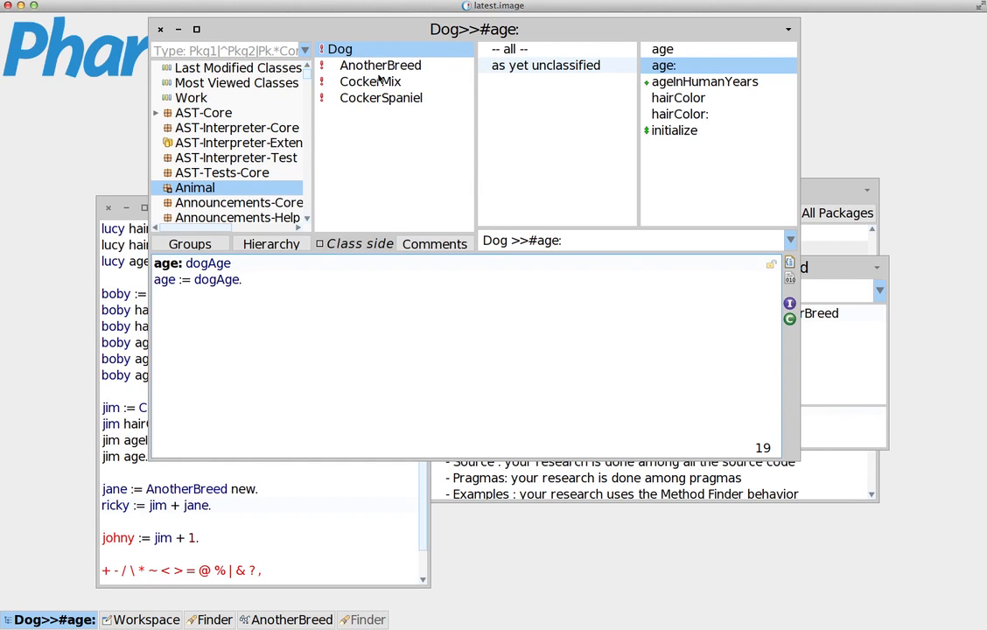
Review the CockerMix and AnotherBreed definitions, then land on CockerSpaniel with its +, ageInHumanYears and initialize methods.
click(372, 82)
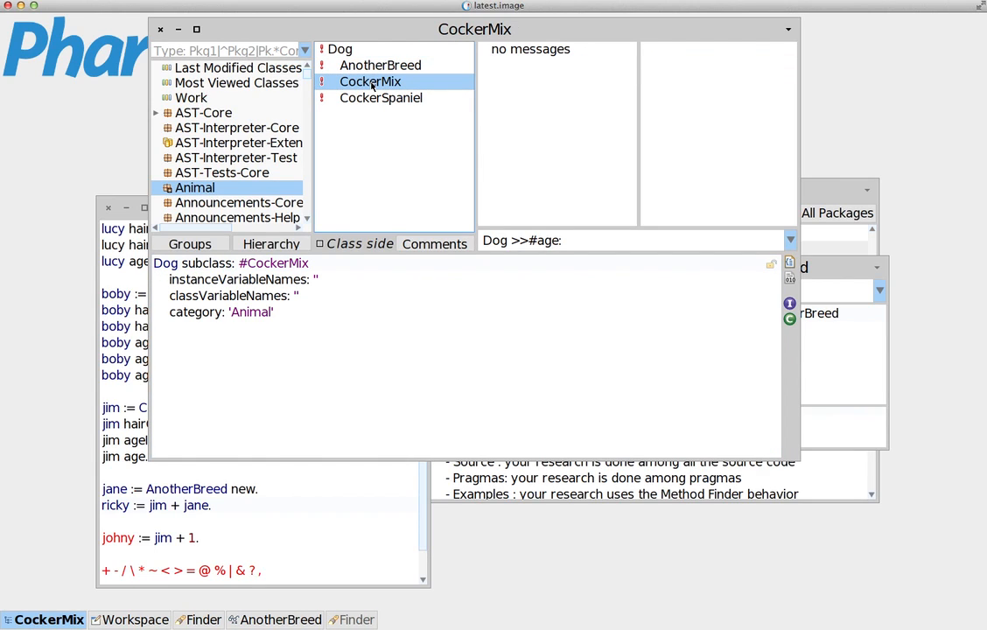
click(386, 65)
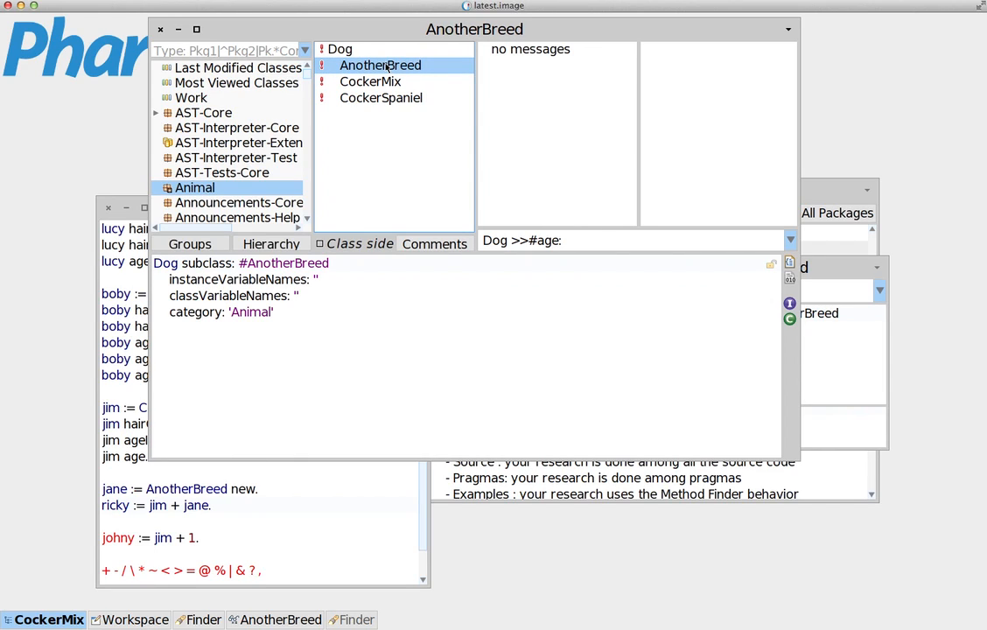
click(382, 97)
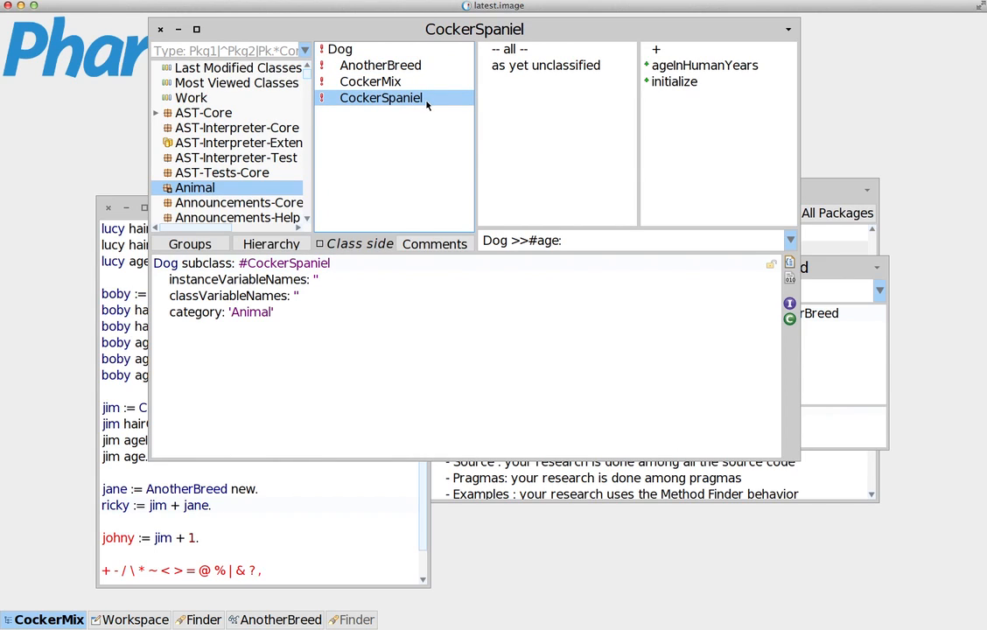
mouse_move(742, 50)
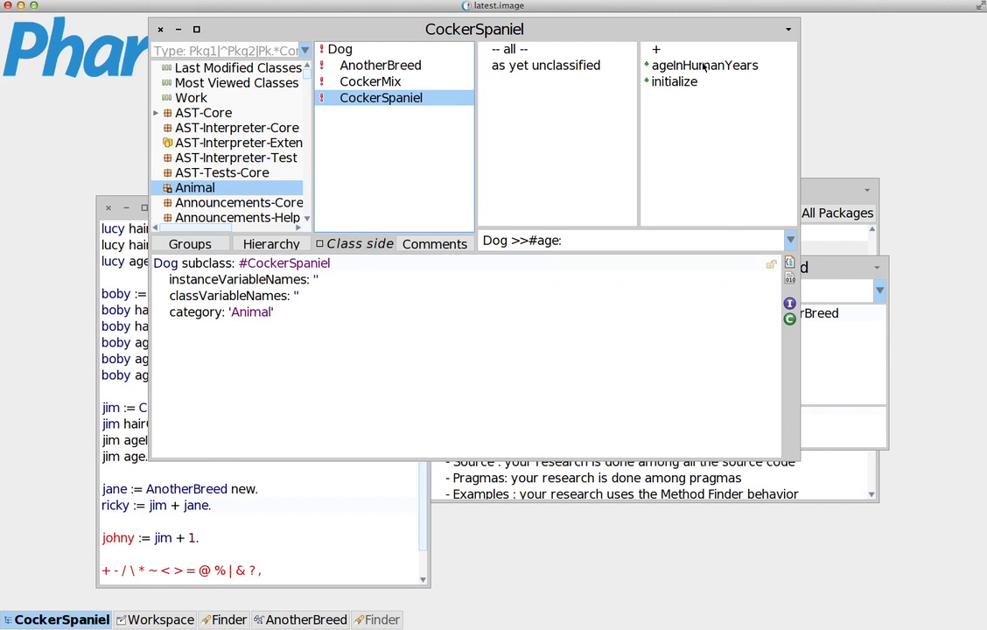
click(659, 48)
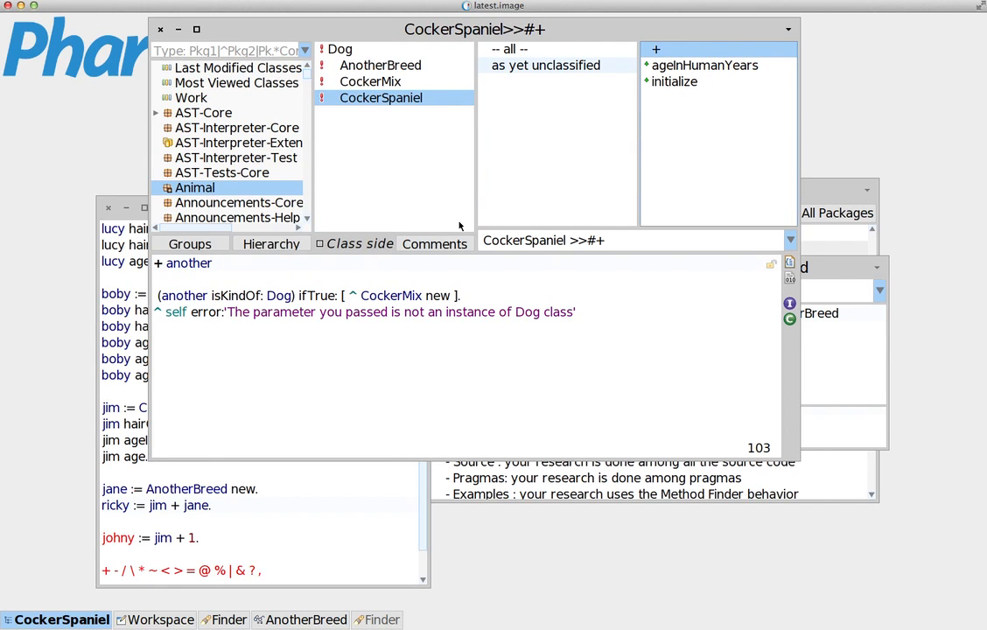
mouse_move(665, 149)
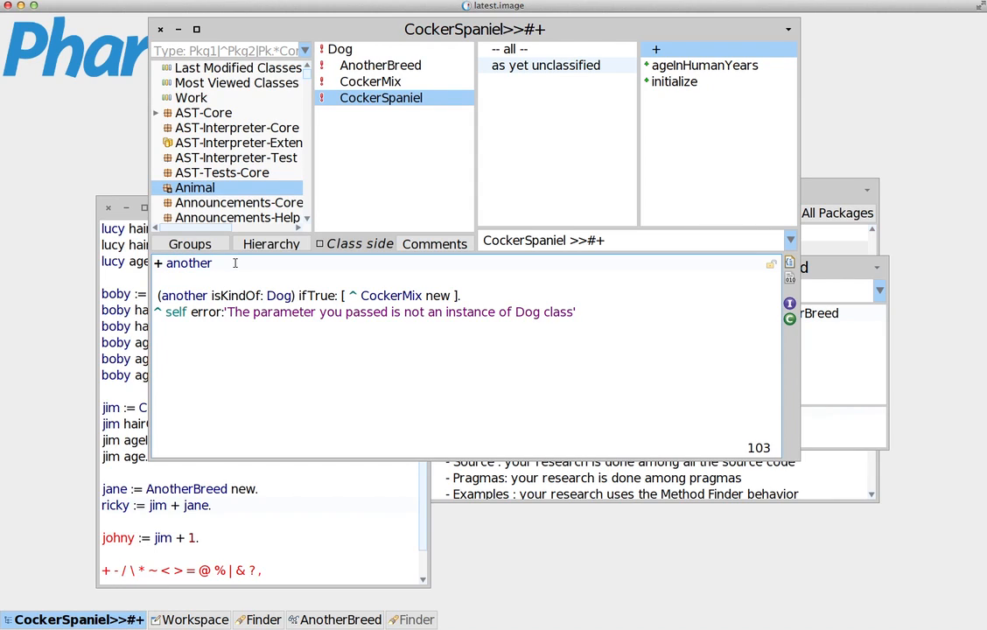
mouse_move(216, 378)
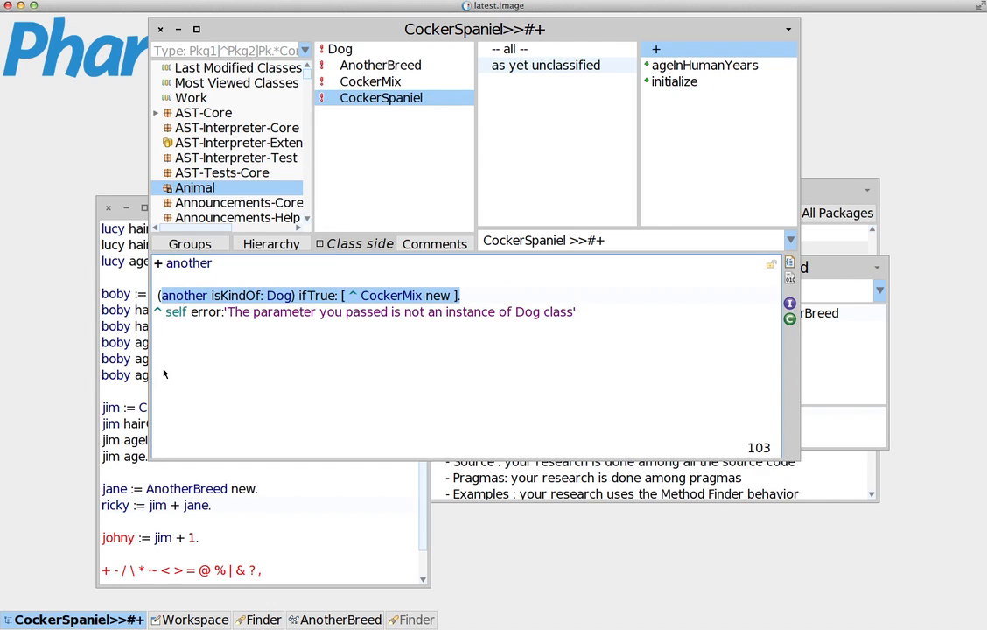
mouse_move(154, 346)
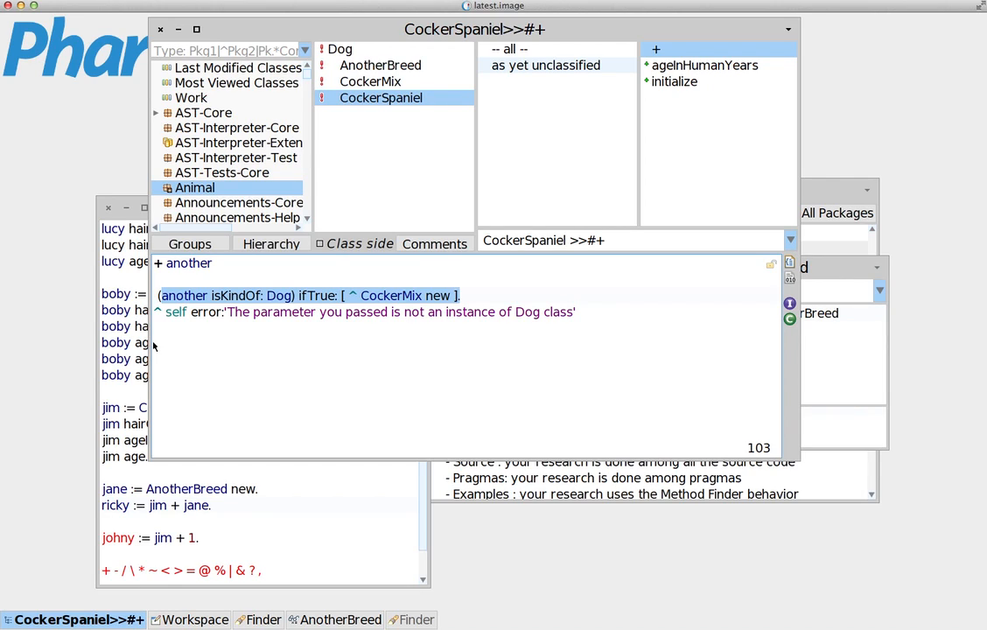
mouse_move(157, 377)
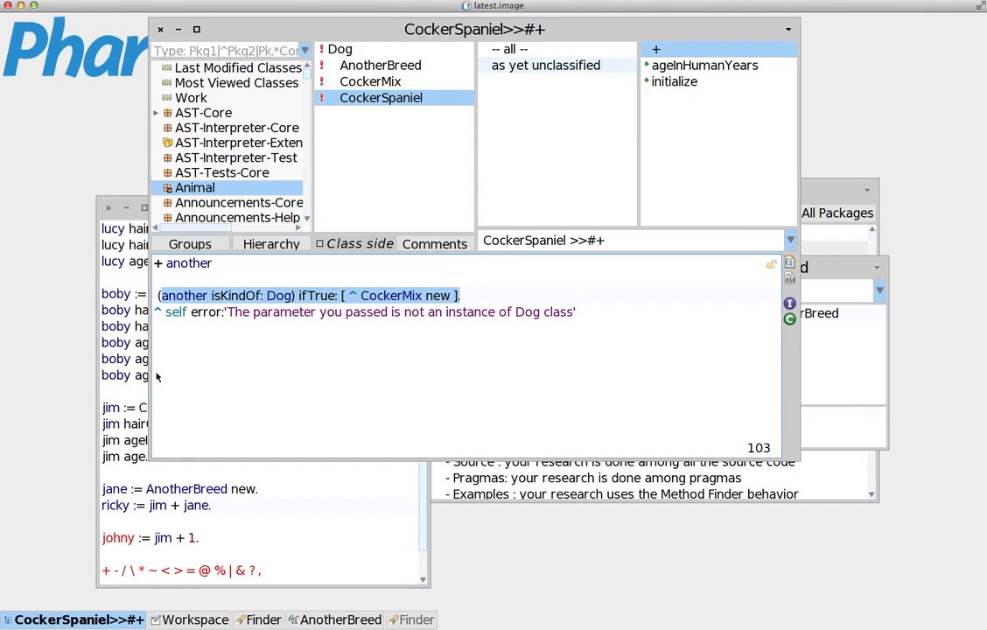
mouse_move(301, 289)
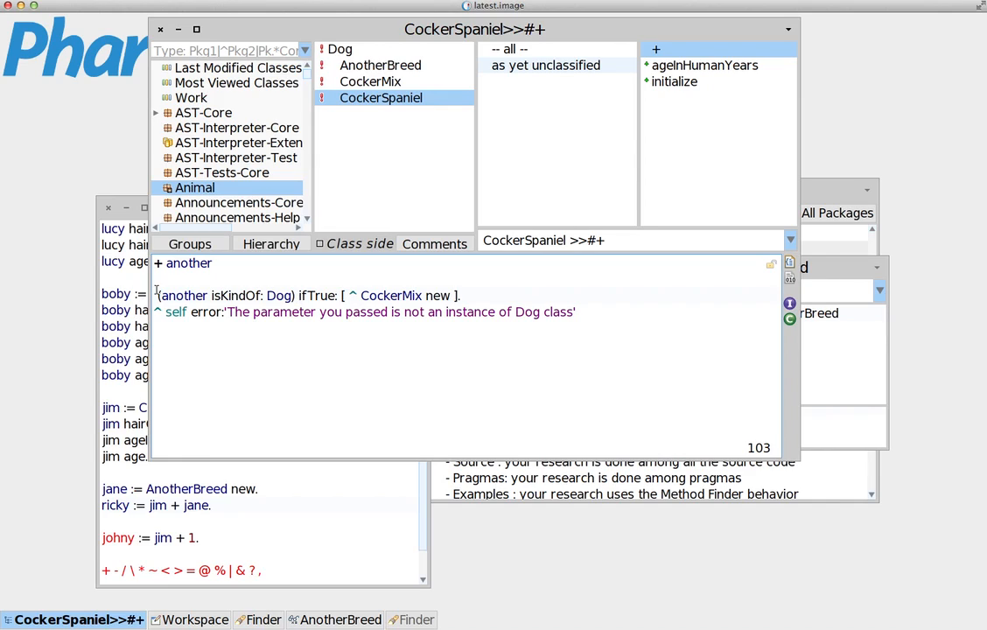
Highlight 'another isKindOf: Dog' and switch to the Hierarchy view showing ProtoObject, Object, Dog, CockerSpaniel.
drag(158, 295, 297, 295)
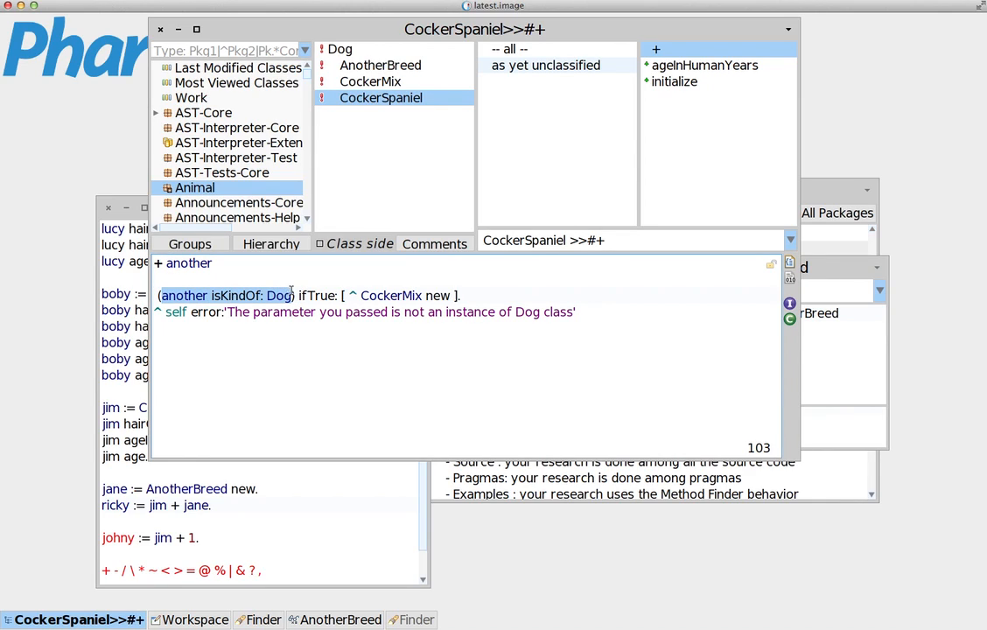
mouse_move(230, 389)
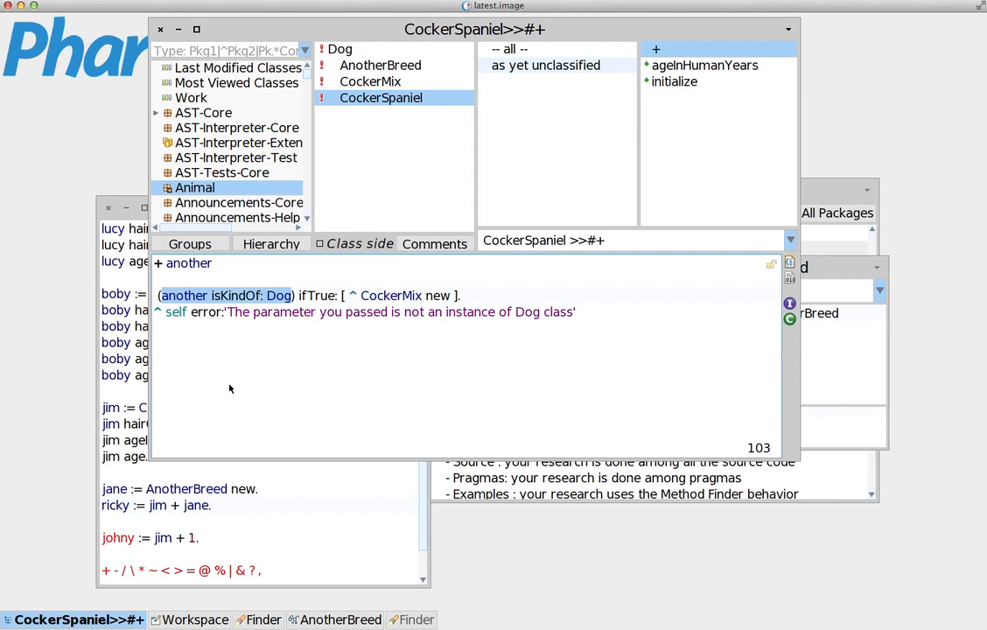
mouse_move(245, 366)
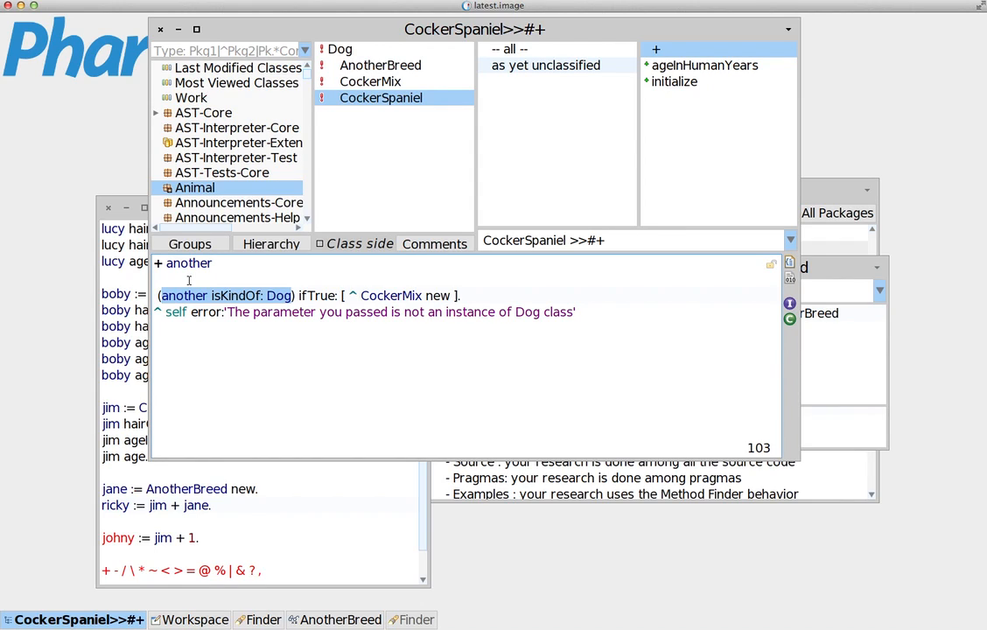
mouse_move(306, 274)
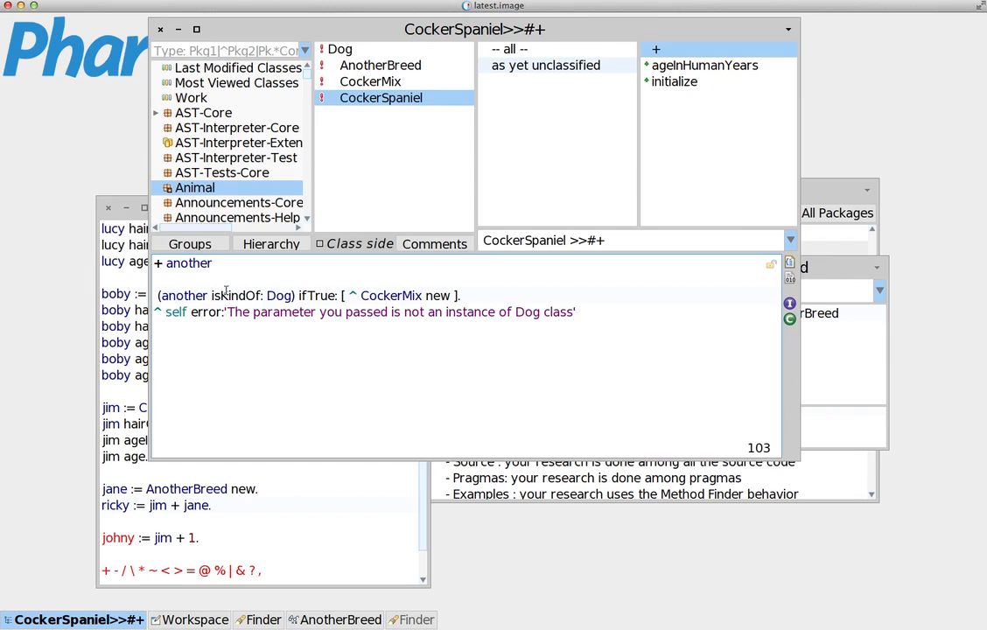
mouse_move(264, 274)
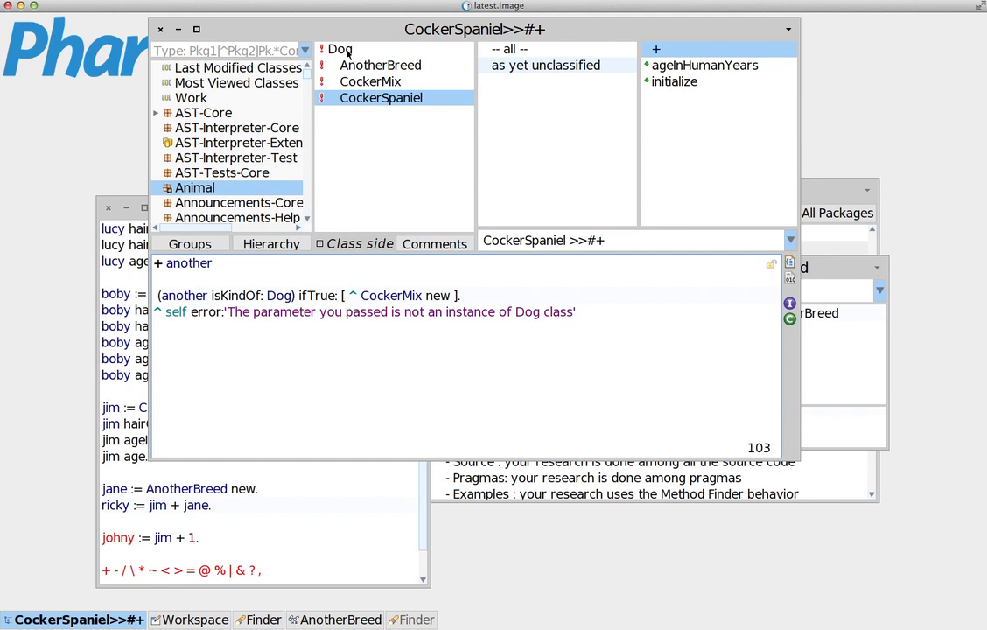
mouse_move(311, 19)
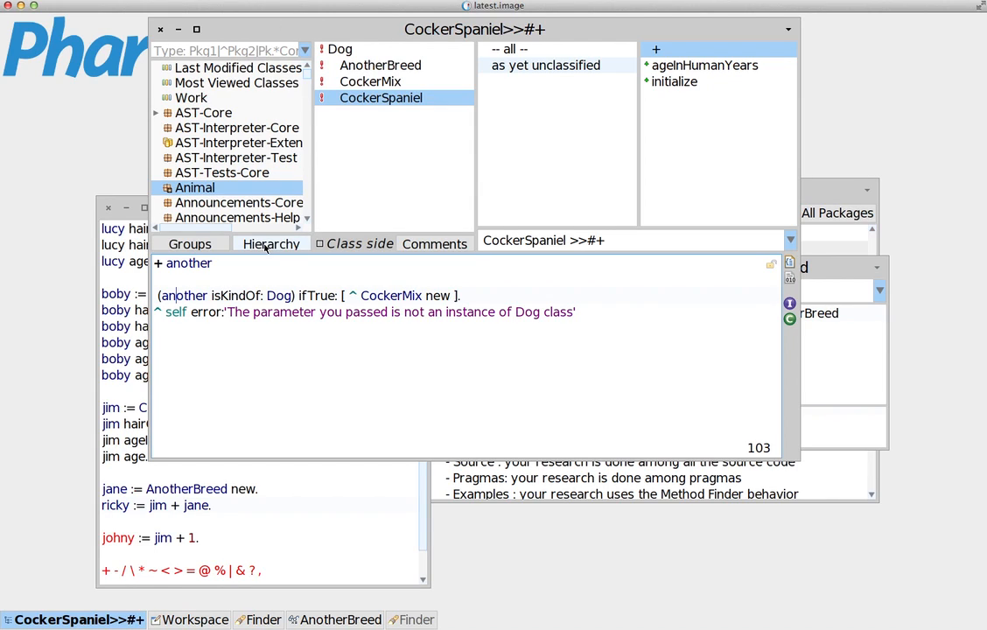
click(272, 243)
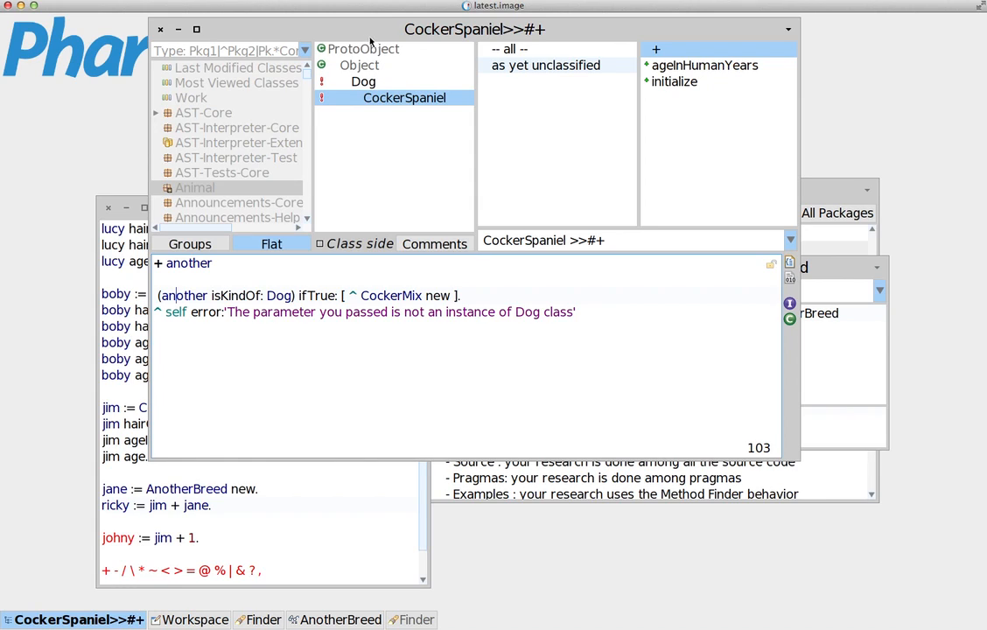
mouse_move(277, 41)
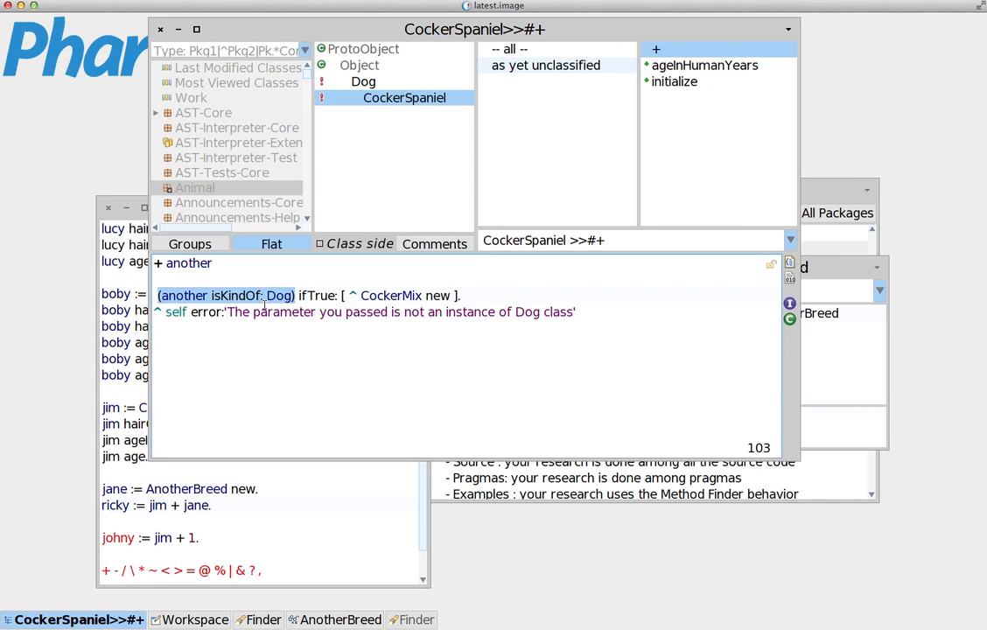
click(297, 295)
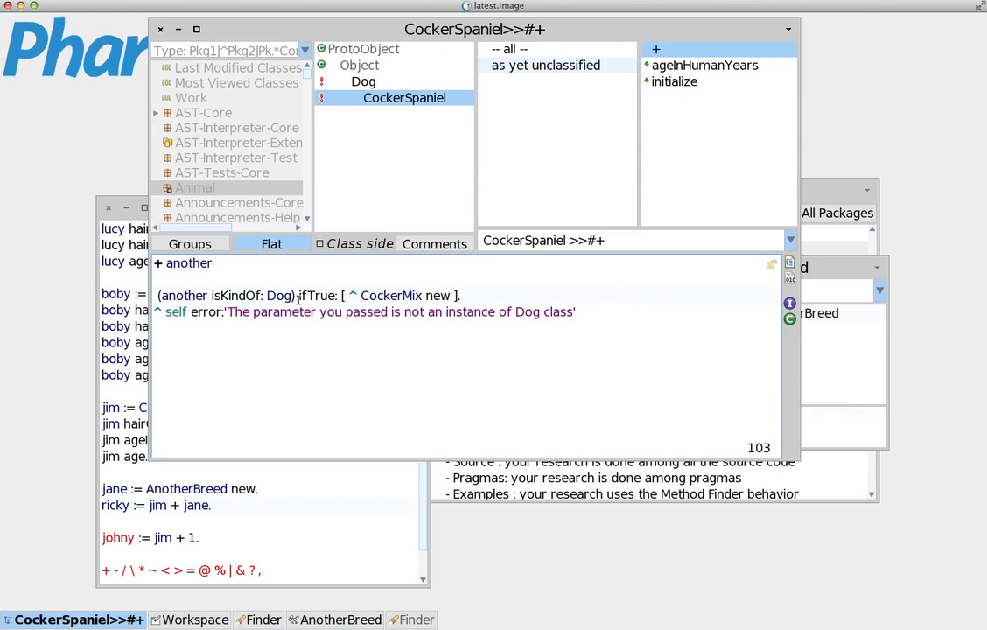
double_click(318, 295)
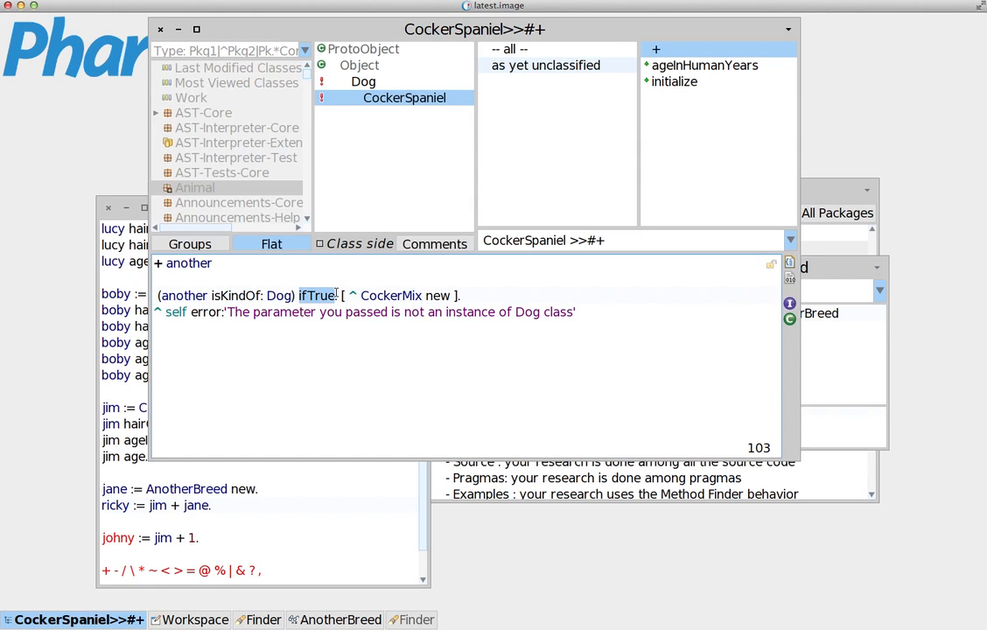
mouse_move(439, 298)
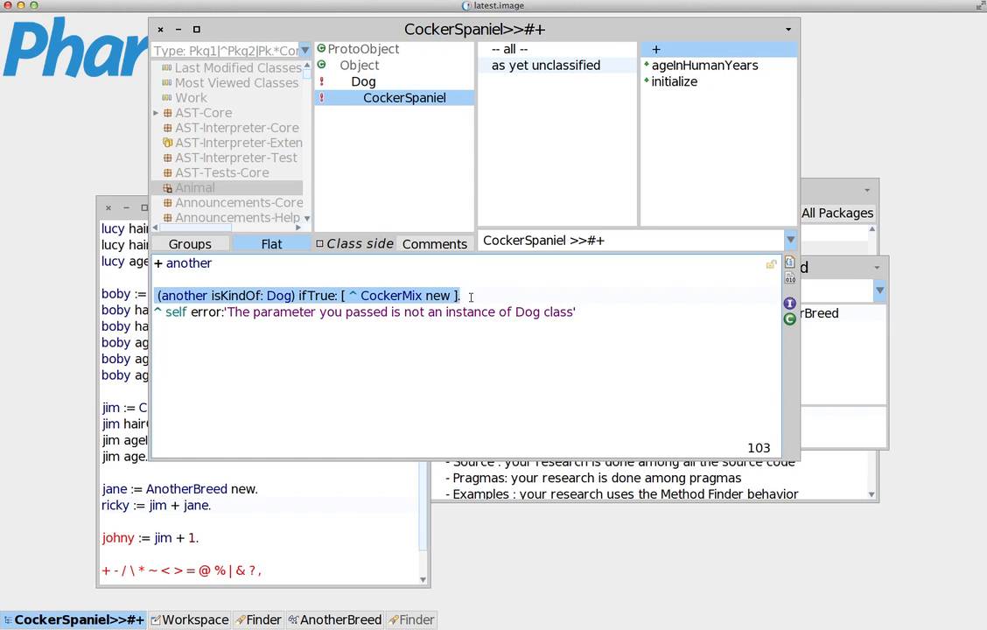
mouse_move(489, 295)
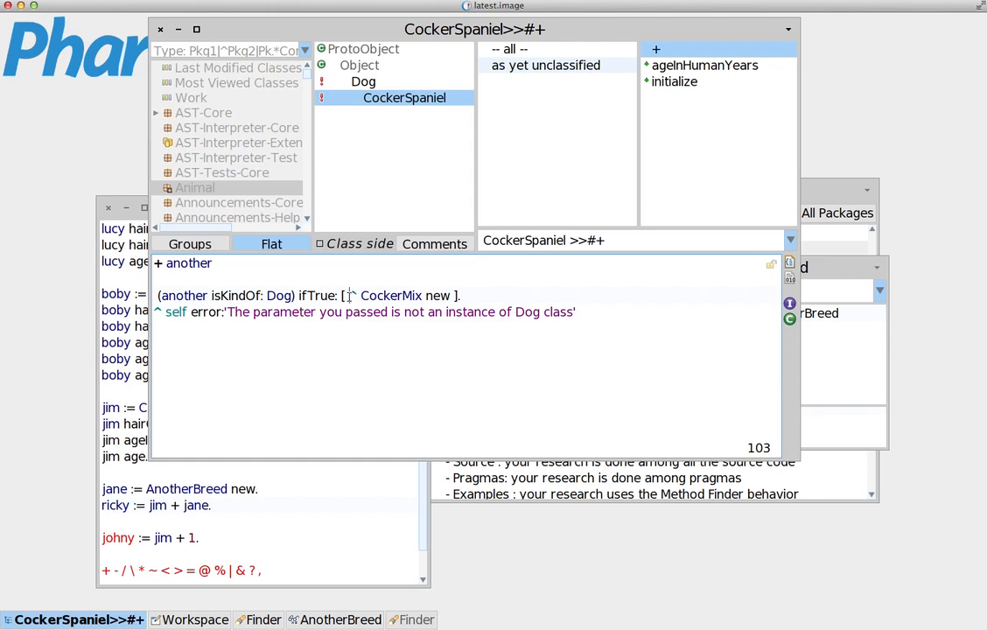
Look up CockerMix from the + method, return to CockerSpaniel's + and briefly highlight ifTrue:.
double_click(389, 295)
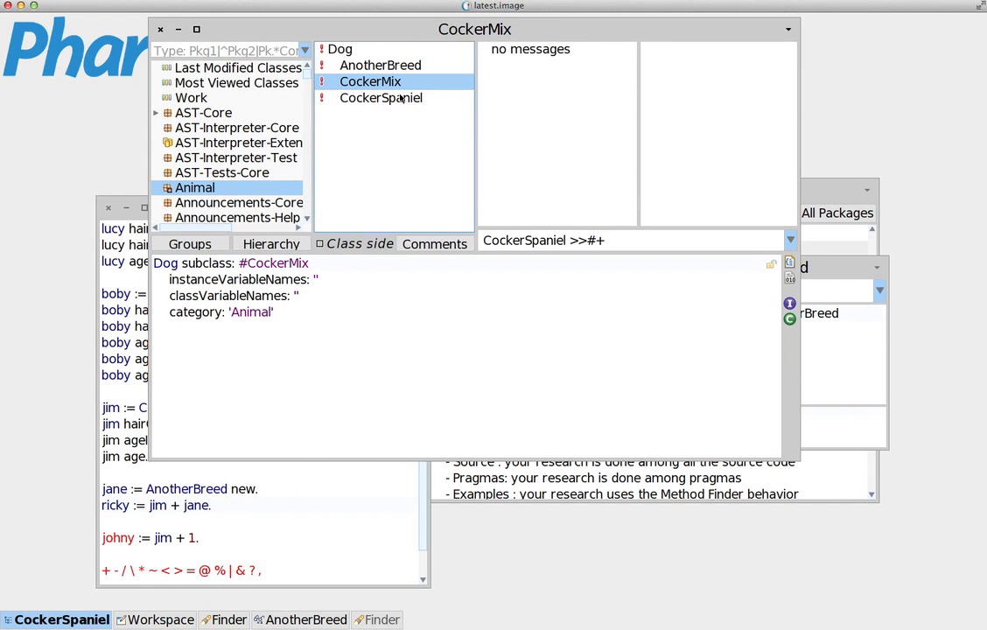
click(381, 97)
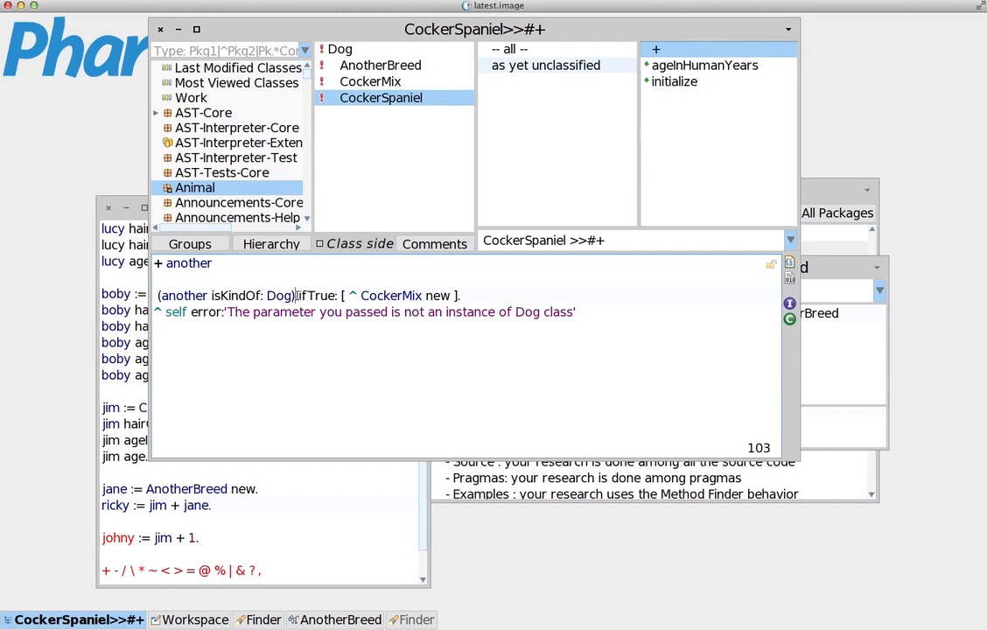
double_click(319, 295)
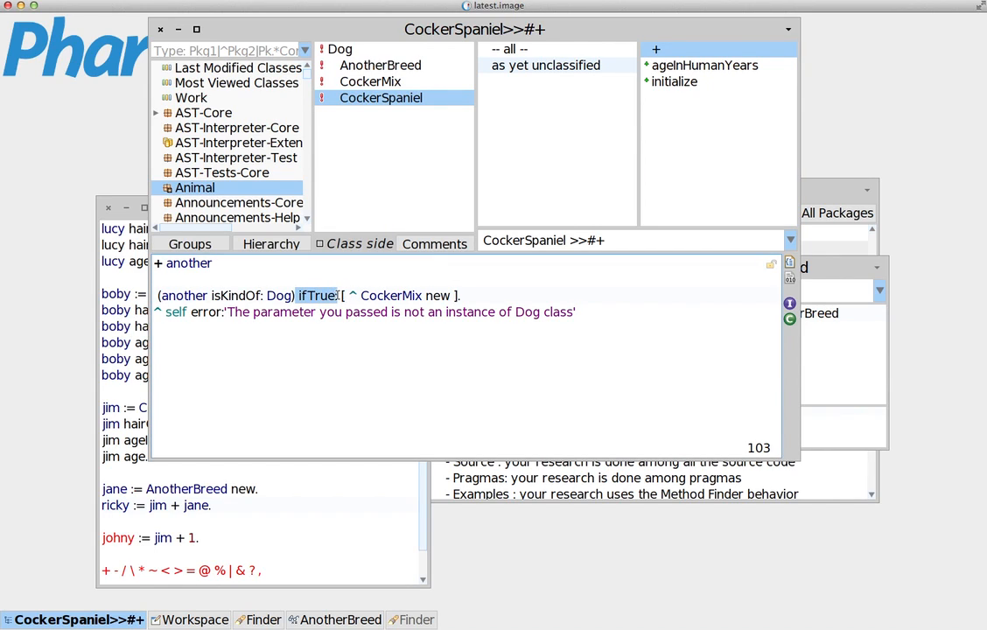
click(234, 279)
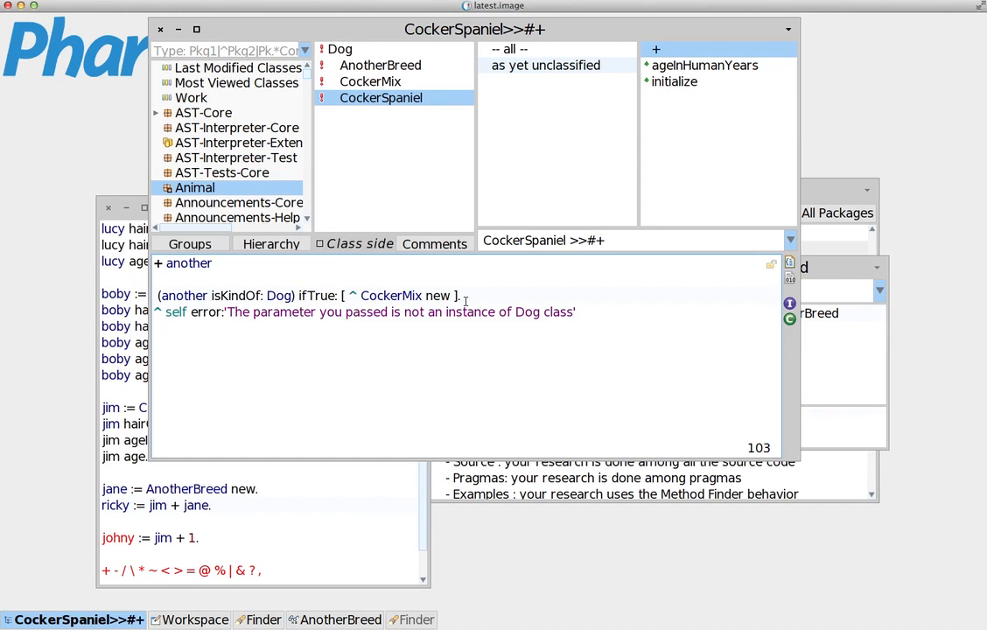
mouse_move(477, 296)
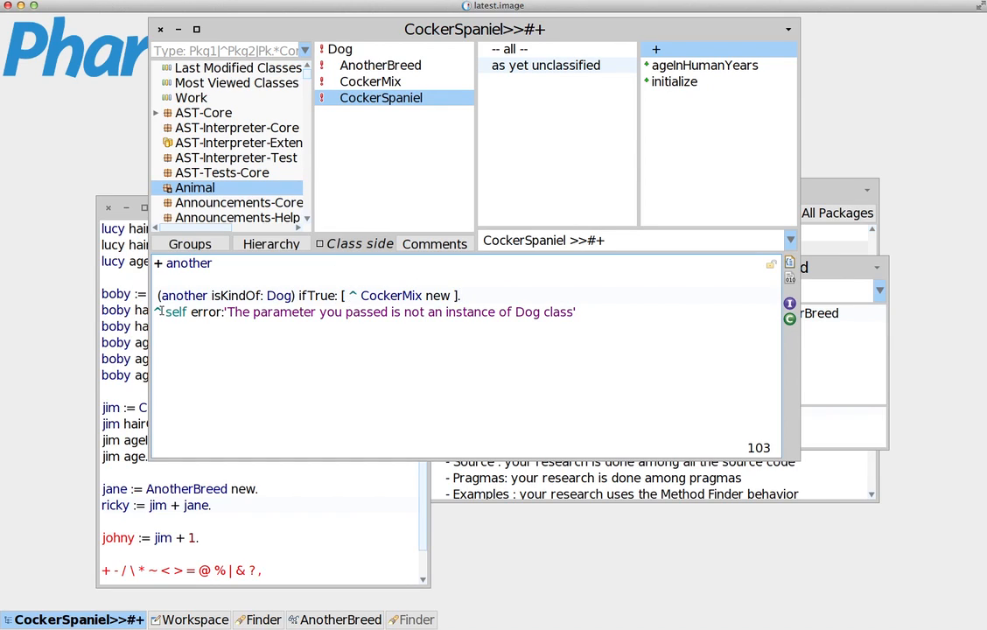
Show Dog with its subclasses as a hierarchy, view Object, and reopen CockerSpaniel's + method.
double_click(391, 295)
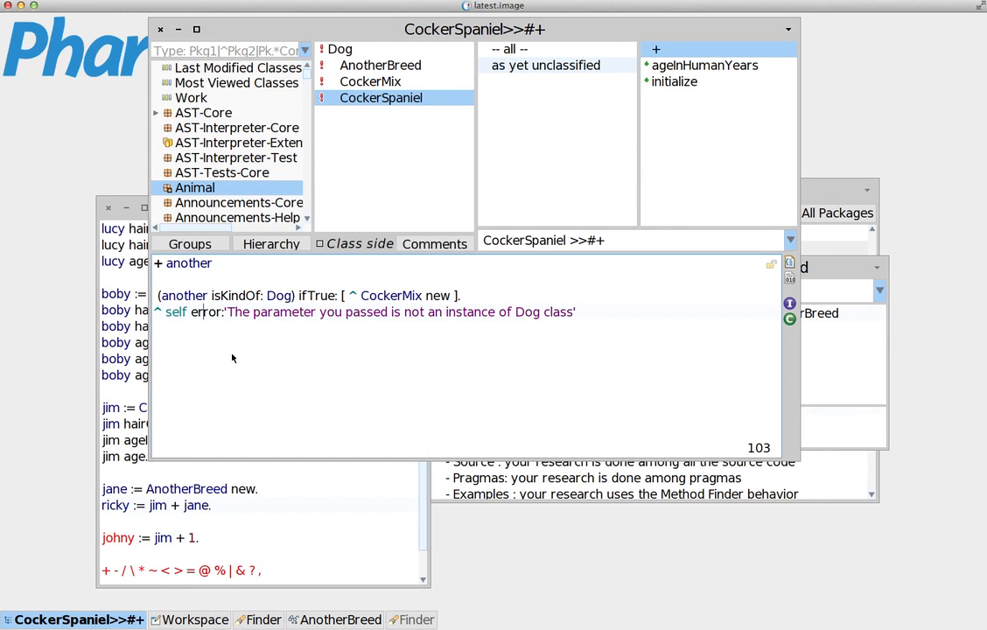
mouse_move(382, 106)
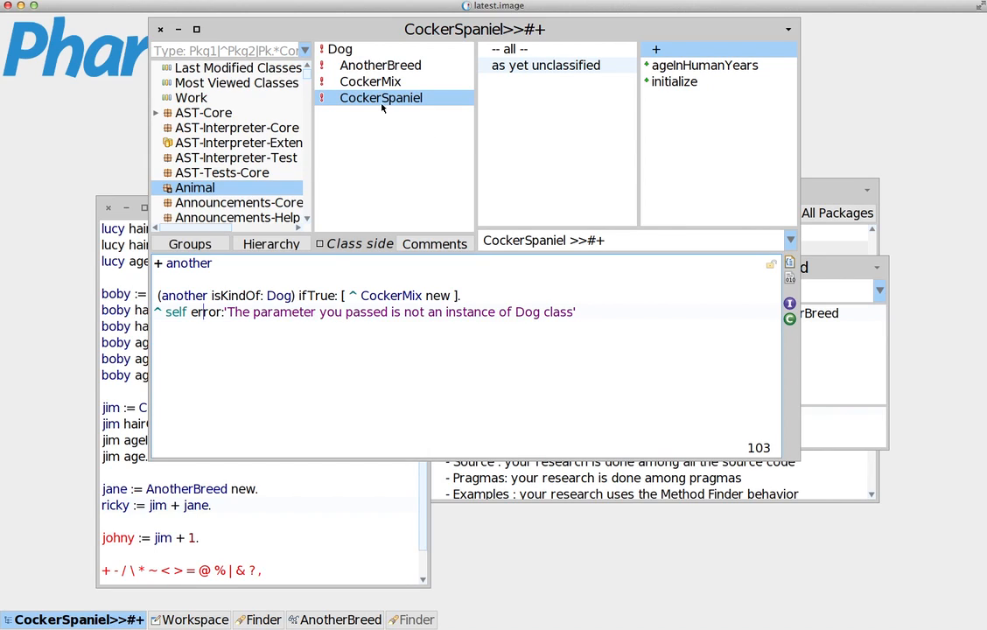
click(356, 50)
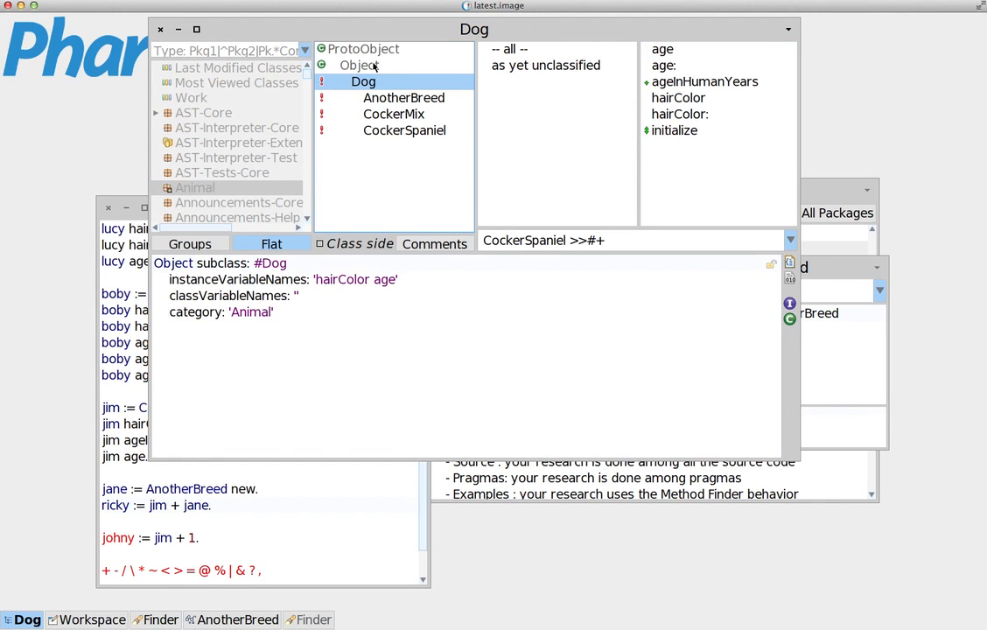
click(359, 65)
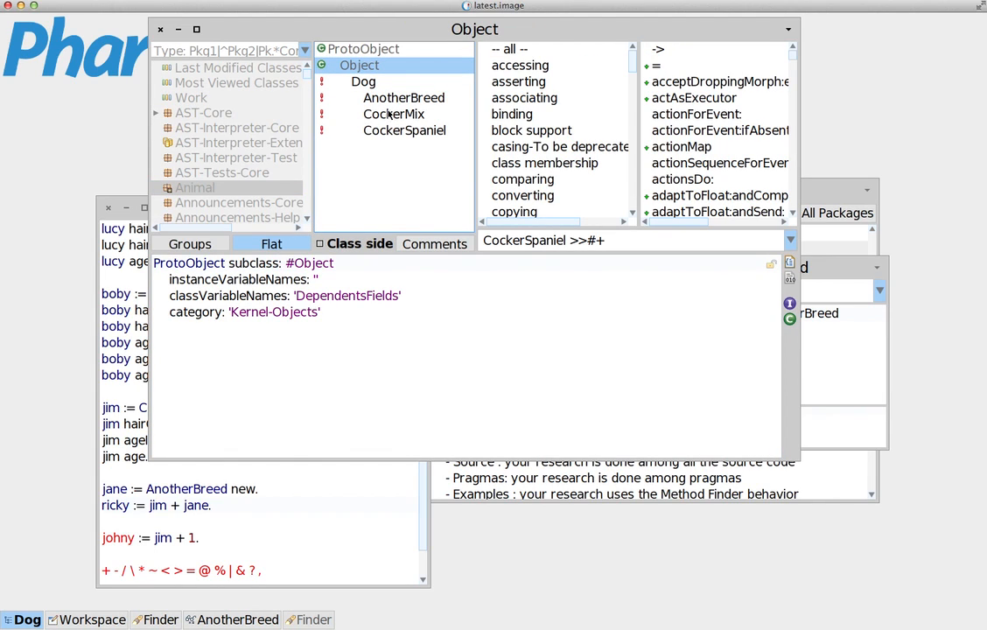
click(404, 130)
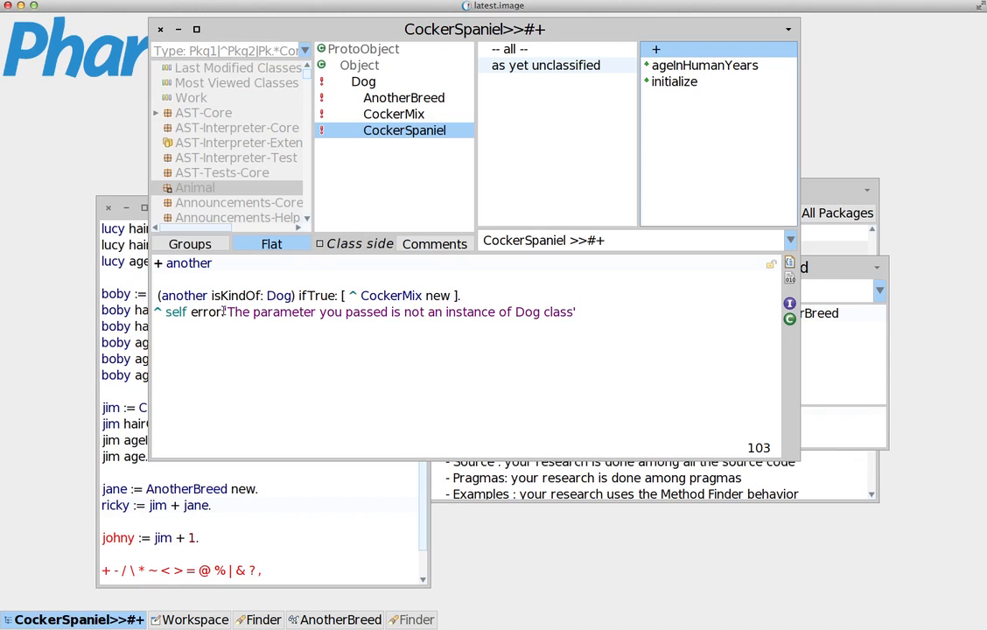
Highlight the 'not an instance of Dog' error line in CockerSpaniel's + method.
drag(227, 312, 576, 312)
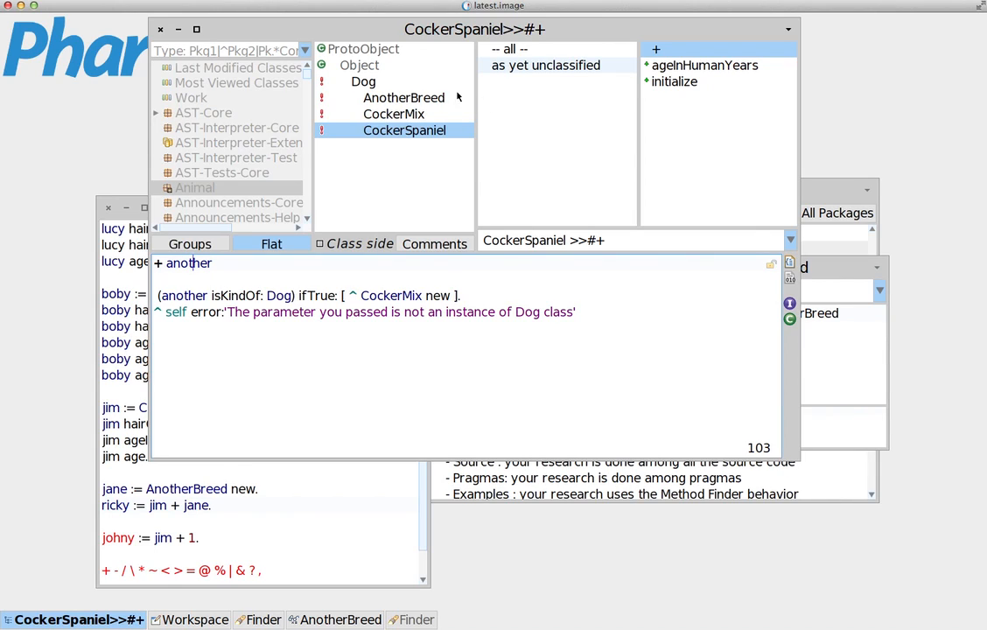
mouse_move(465, 268)
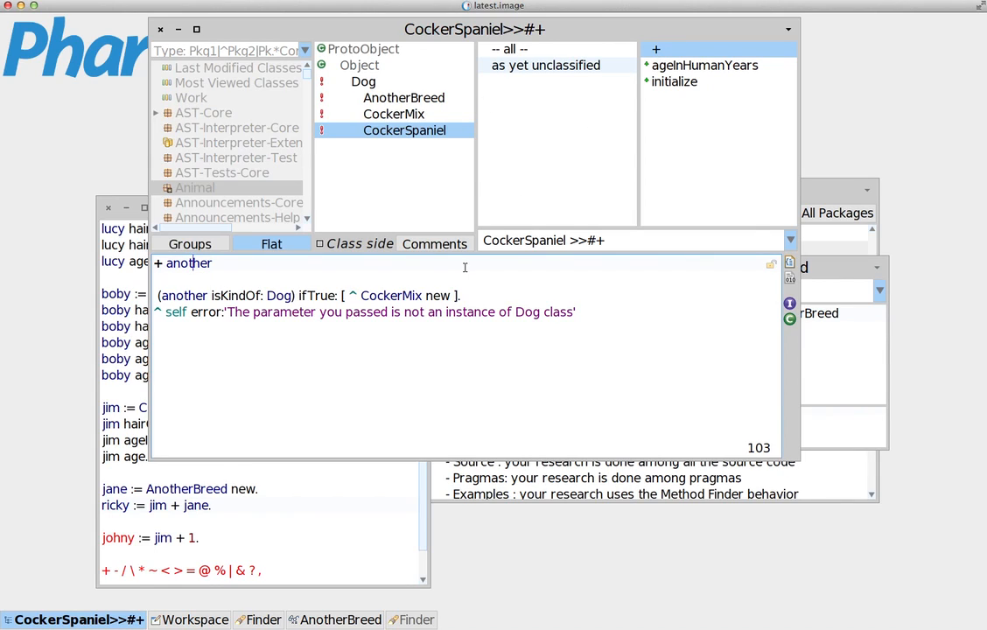
mouse_move(413, 438)
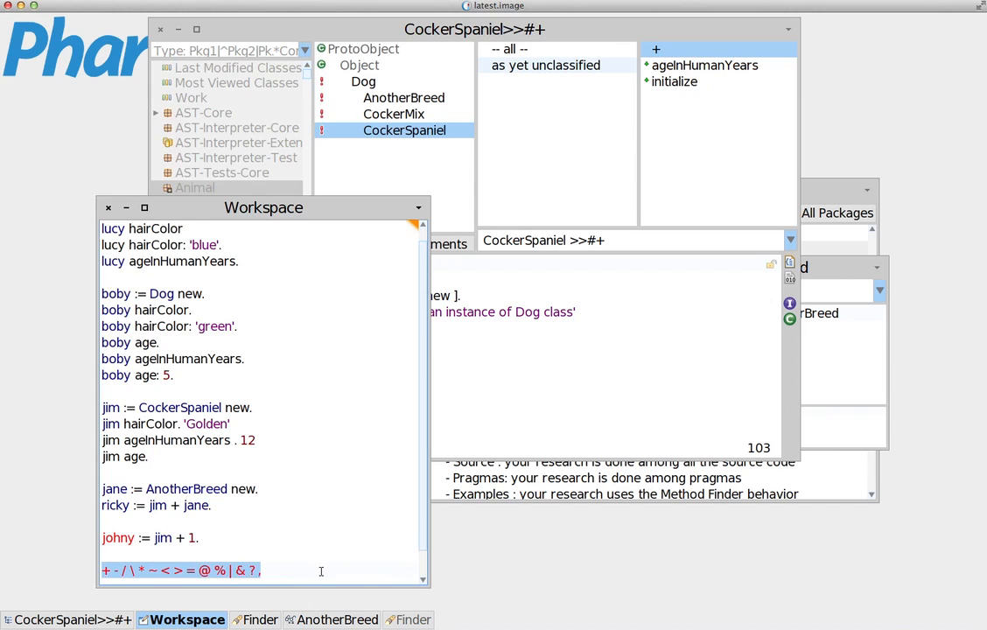
mouse_move(179, 566)
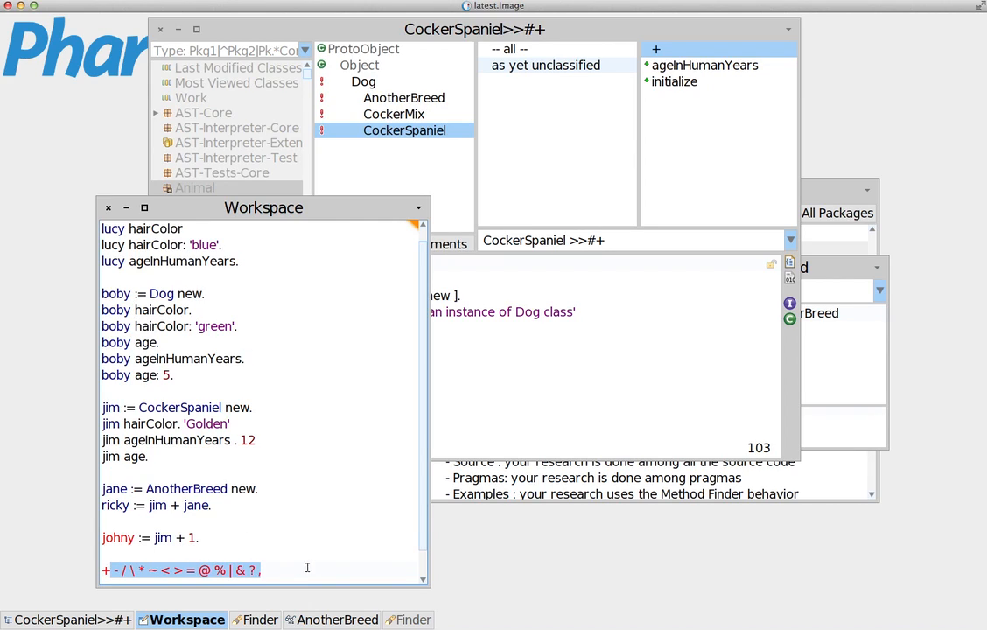
mouse_move(88, 569)
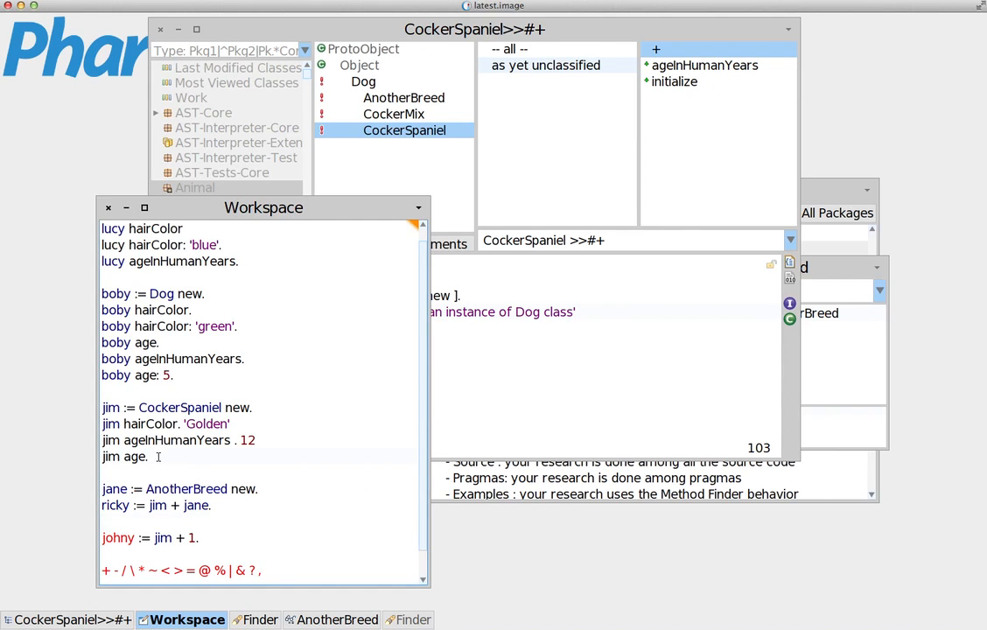
drag(104, 407, 148, 456)
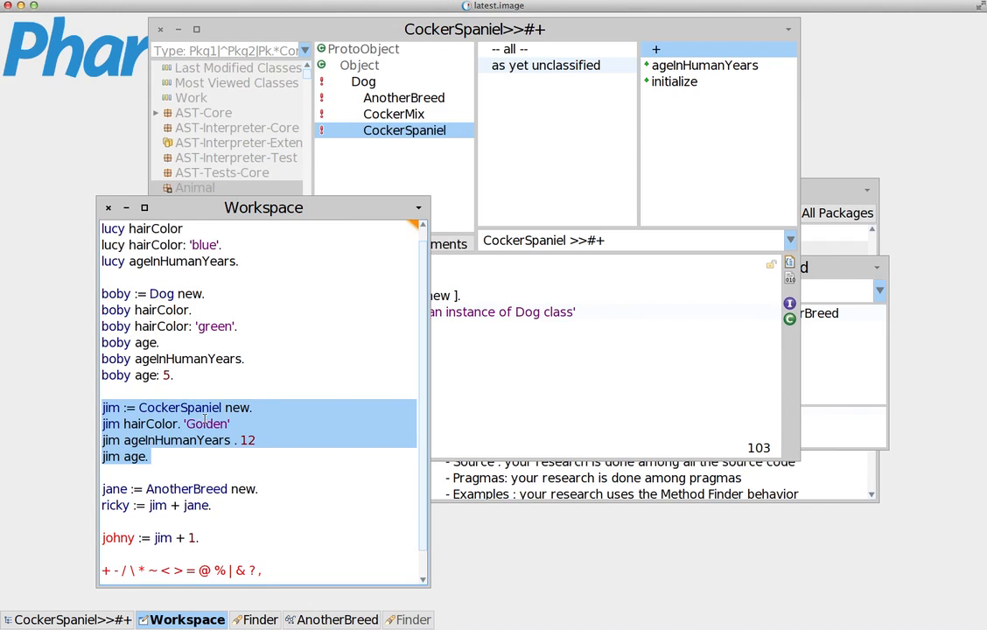
click(175, 456)
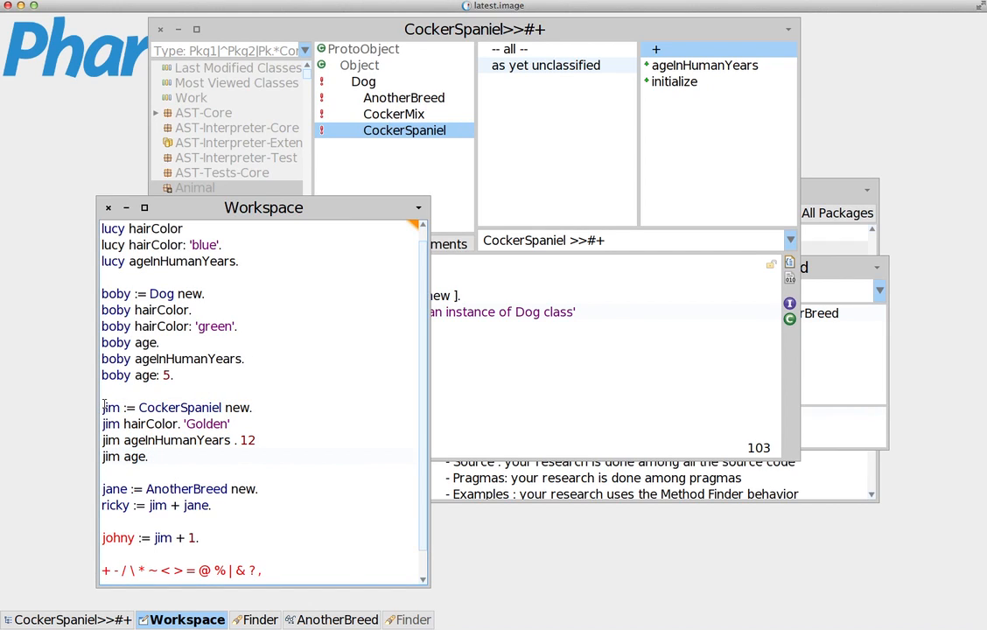
drag(102, 407, 149, 456)
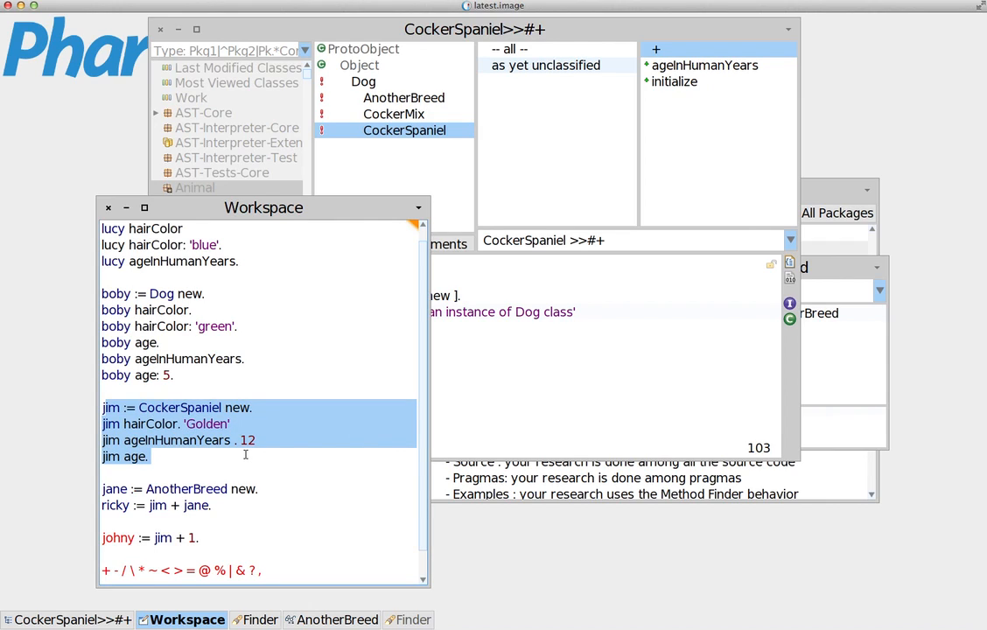
click(203, 505)
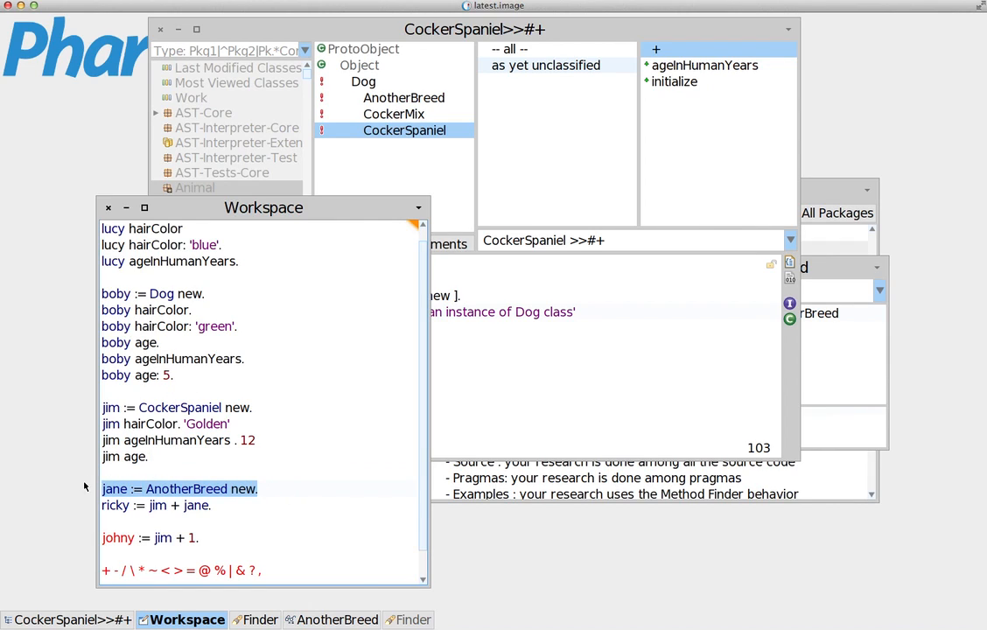
click(155, 489)
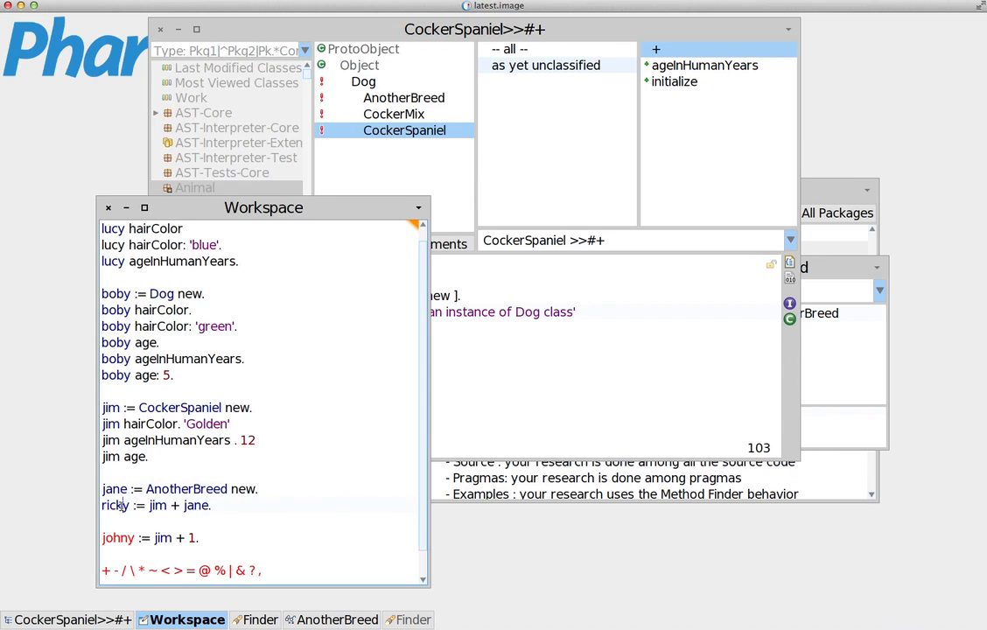
double_click(115, 506)
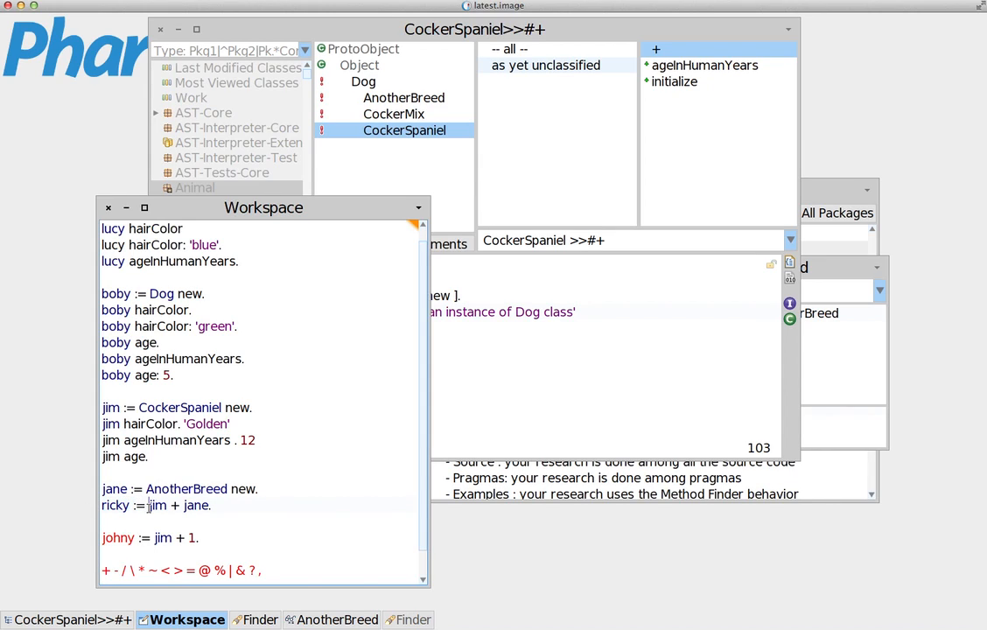
drag(147, 504, 210, 505)
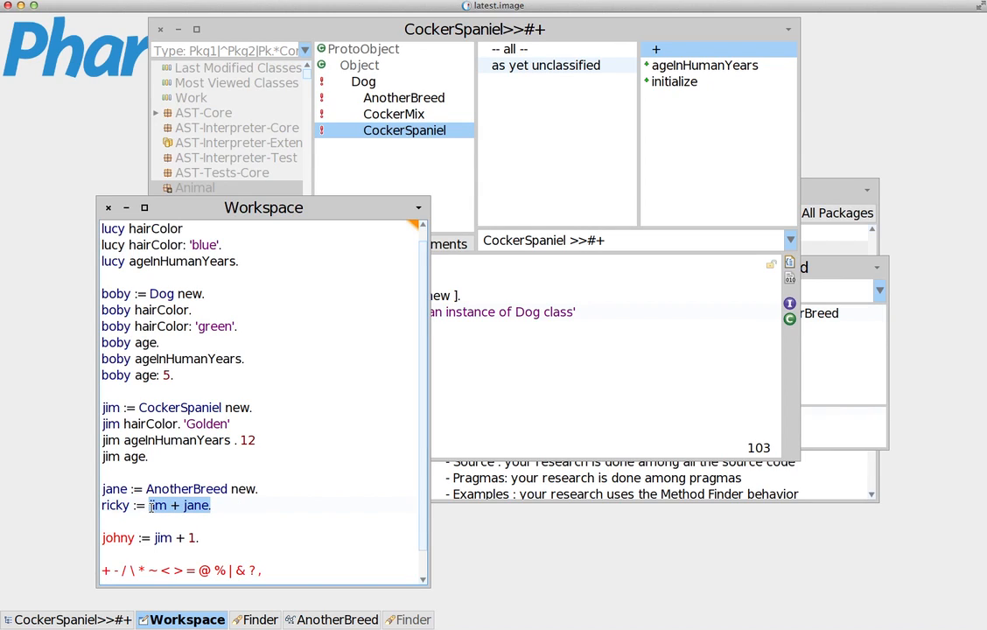
click(197, 505)
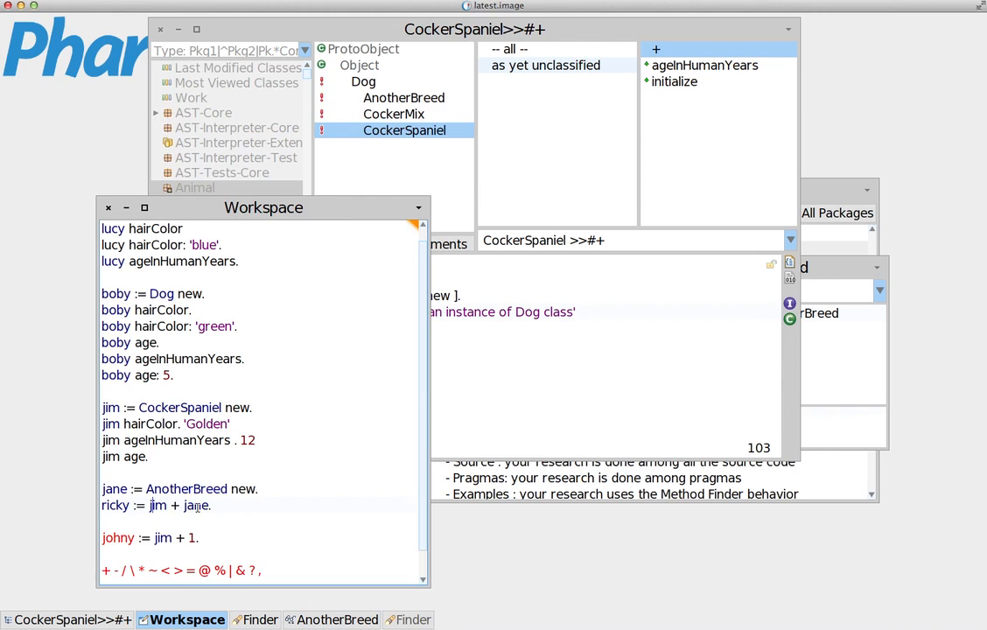
mouse_move(283, 470)
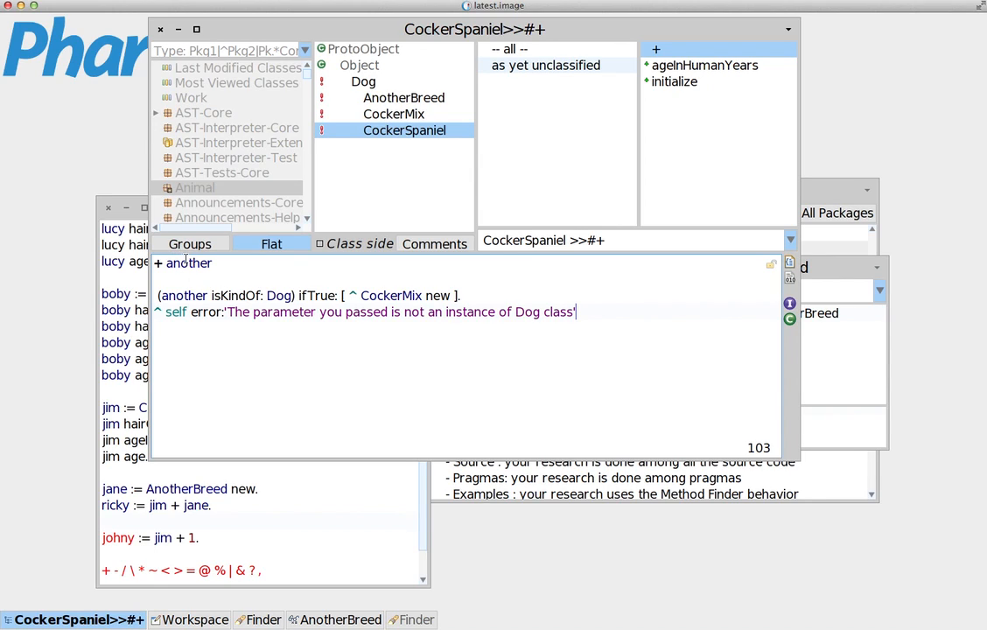
mouse_move(213, 508)
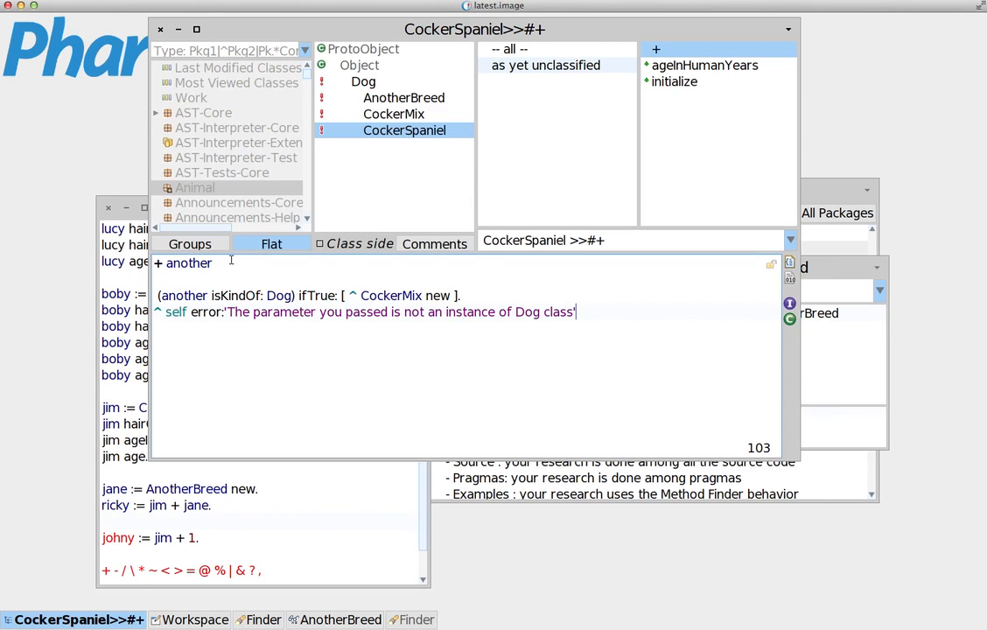
mouse_move(237, 270)
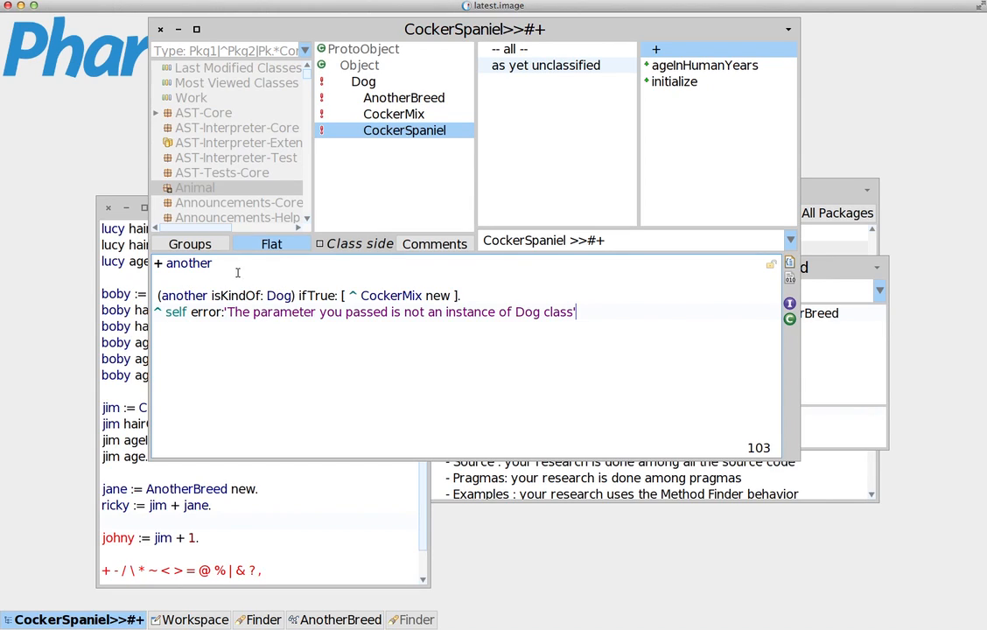
mouse_move(282, 265)
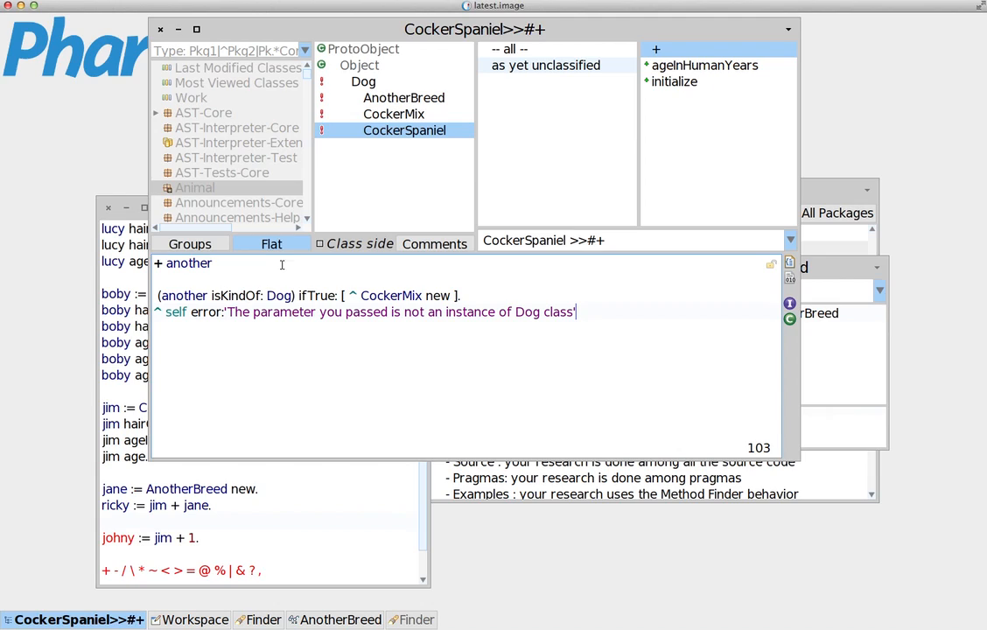
Show the Dog class definition with hairColor and age instance variables.
click(365, 81)
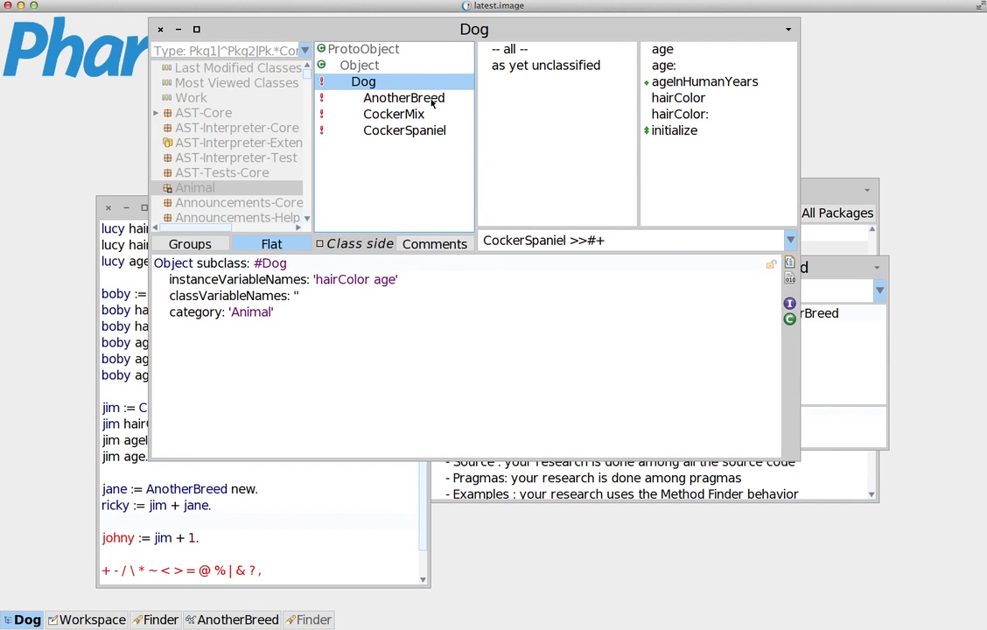
Review the AnotherBreed and Dog definitions, then return to CockerSpaniel's + method.
click(403, 98)
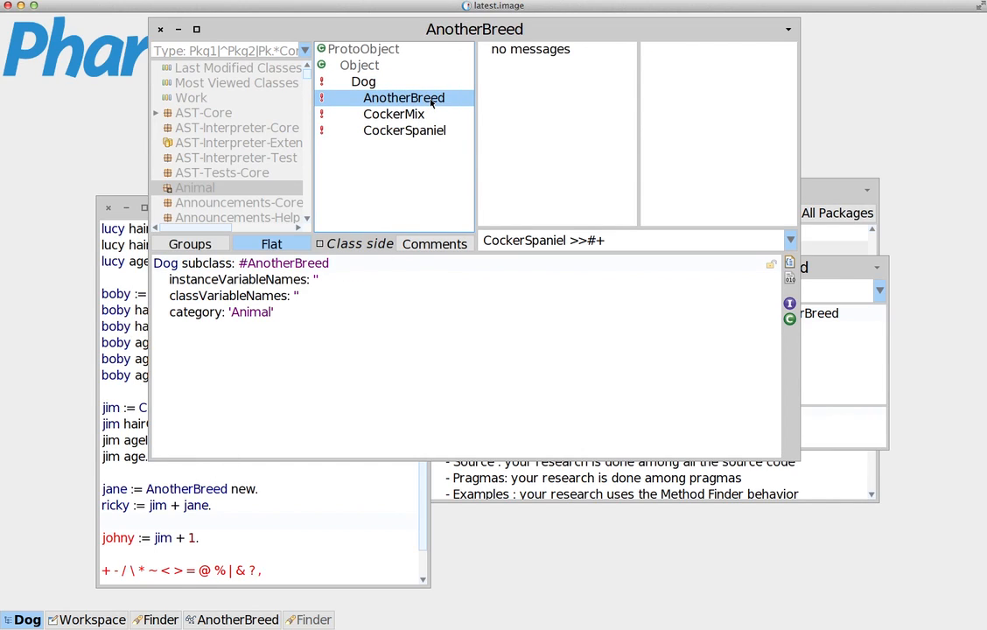
mouse_move(434, 98)
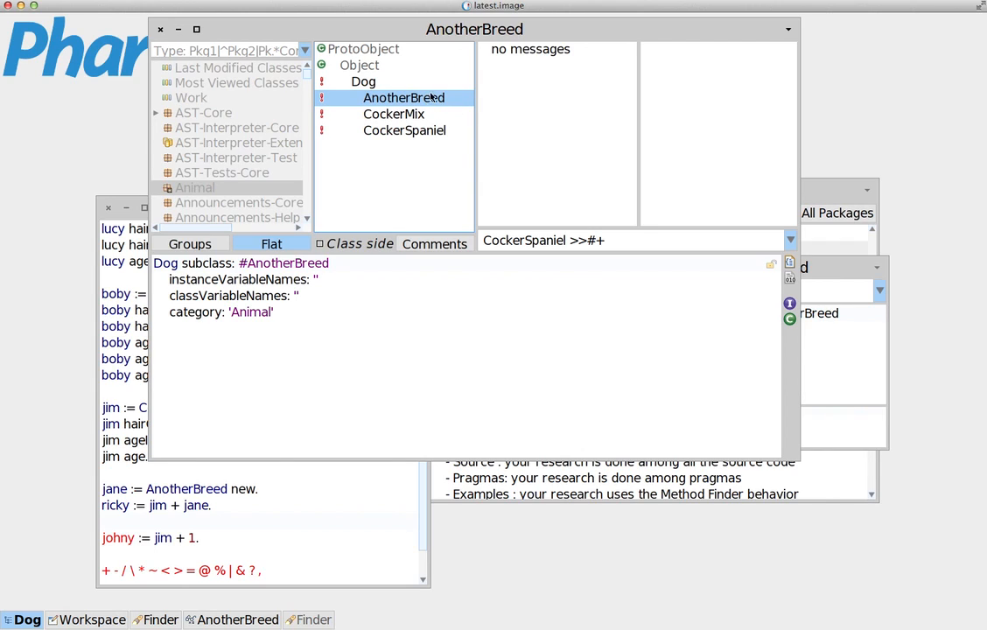
click(364, 81)
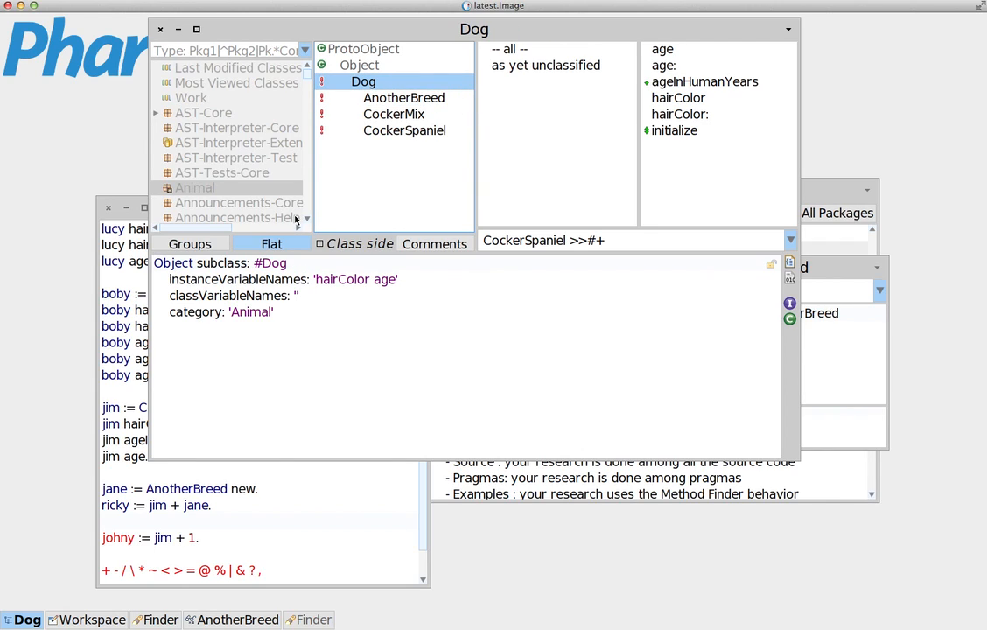
mouse_move(387, 114)
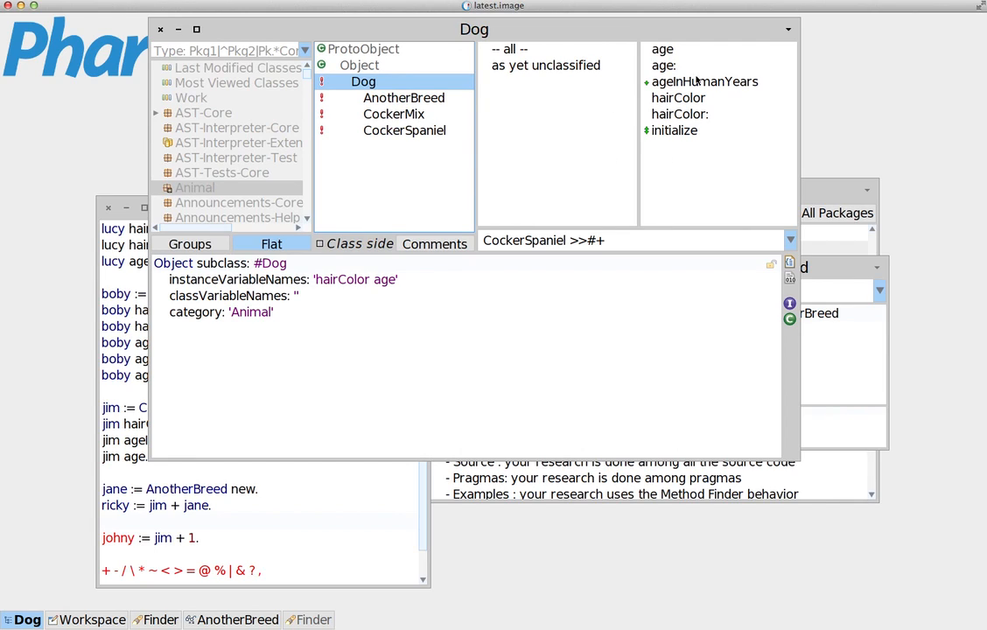
click(404, 129)
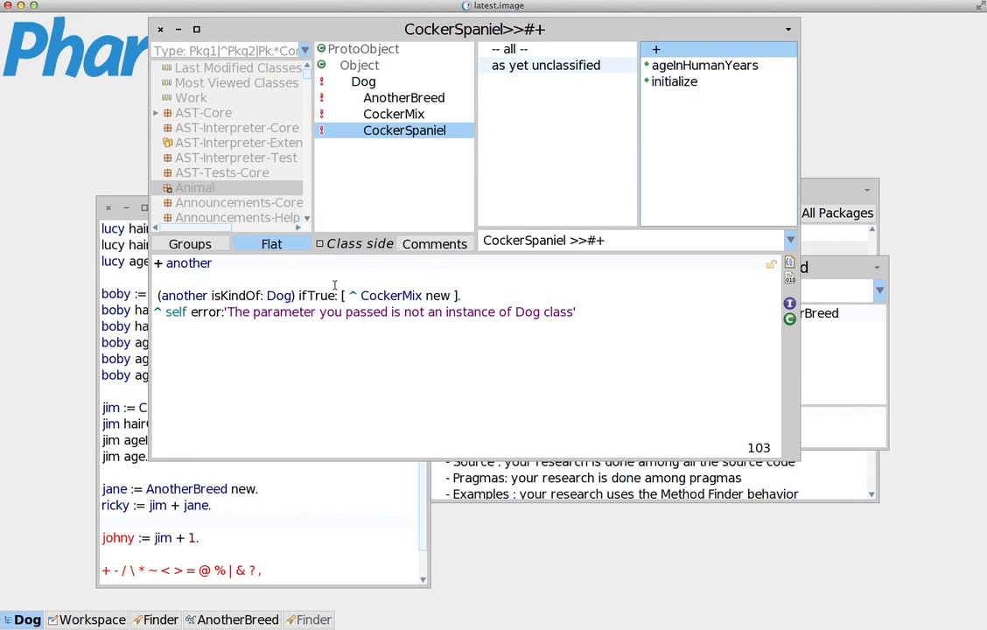
Select the CockerMix contents of the + method's ifTrue: block before returning to the Workspace.
double_click(319, 294)
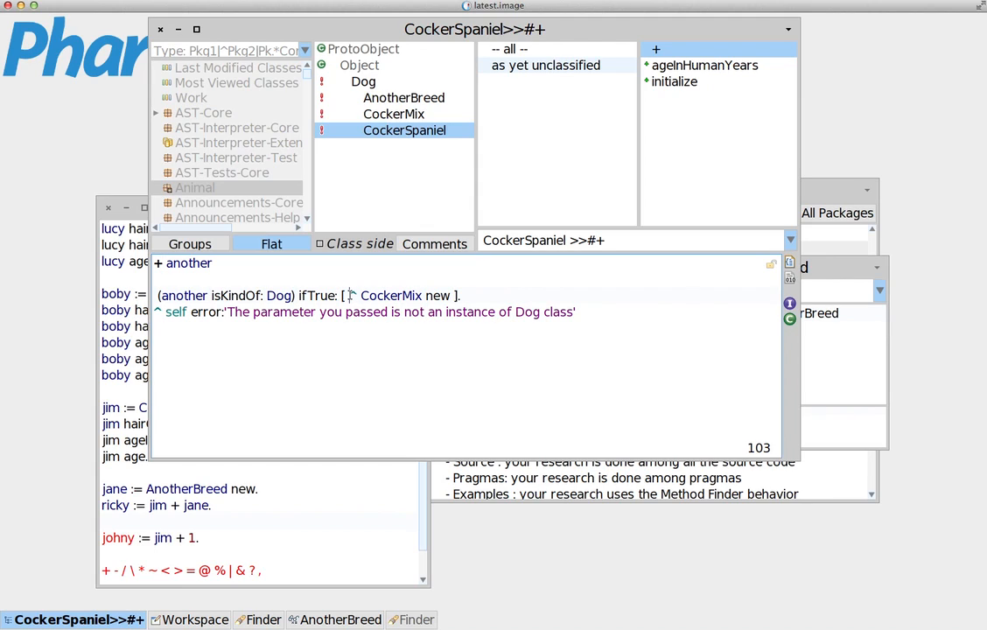
double_click(392, 295)
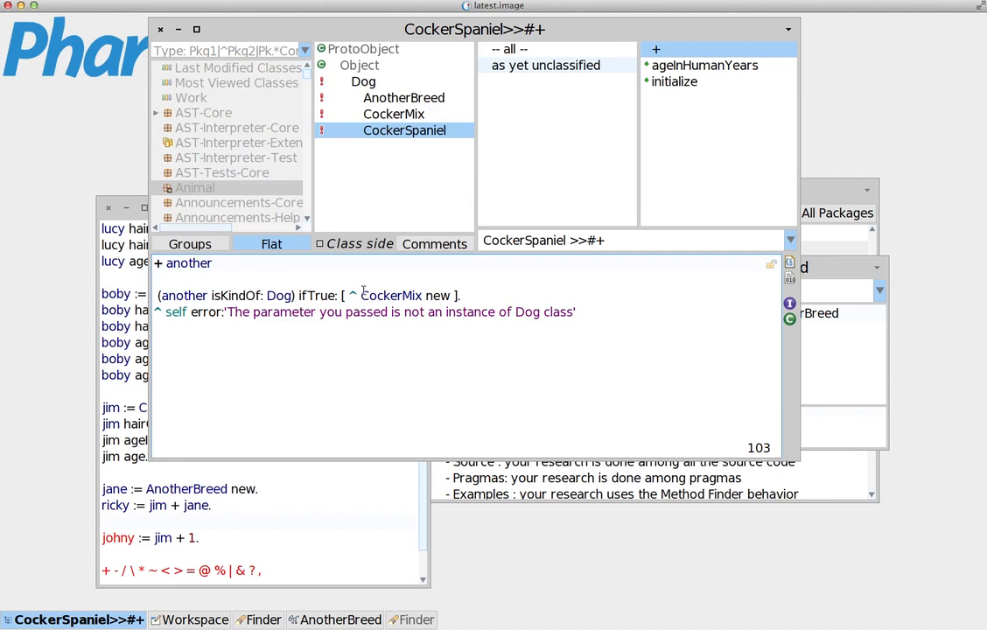
double_click(400, 295)
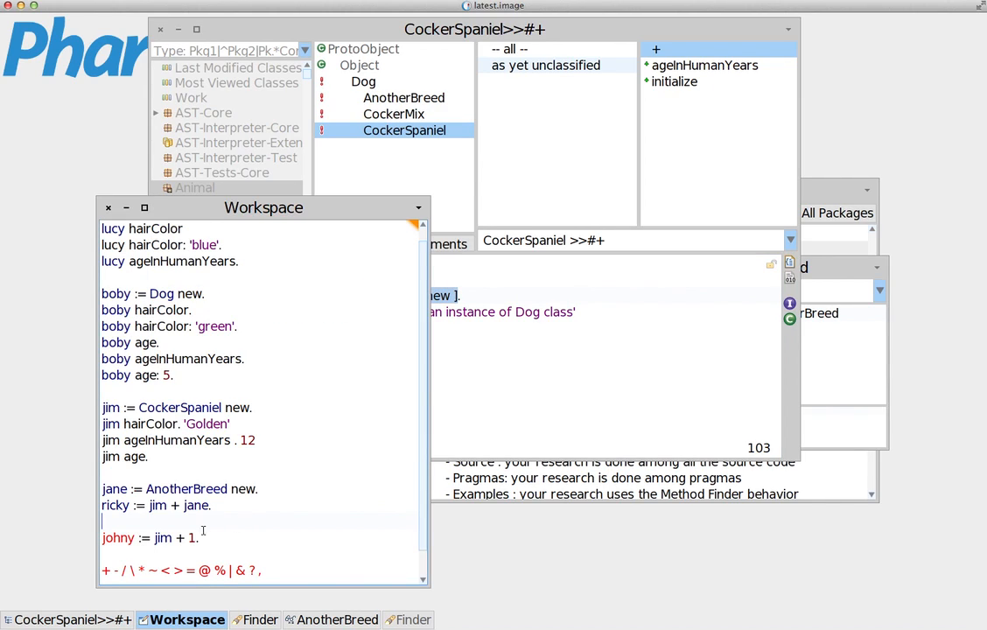
Select the johny := jim + 1 expression and bring the CockerSpaniel + method source forward.
double_click(115, 505)
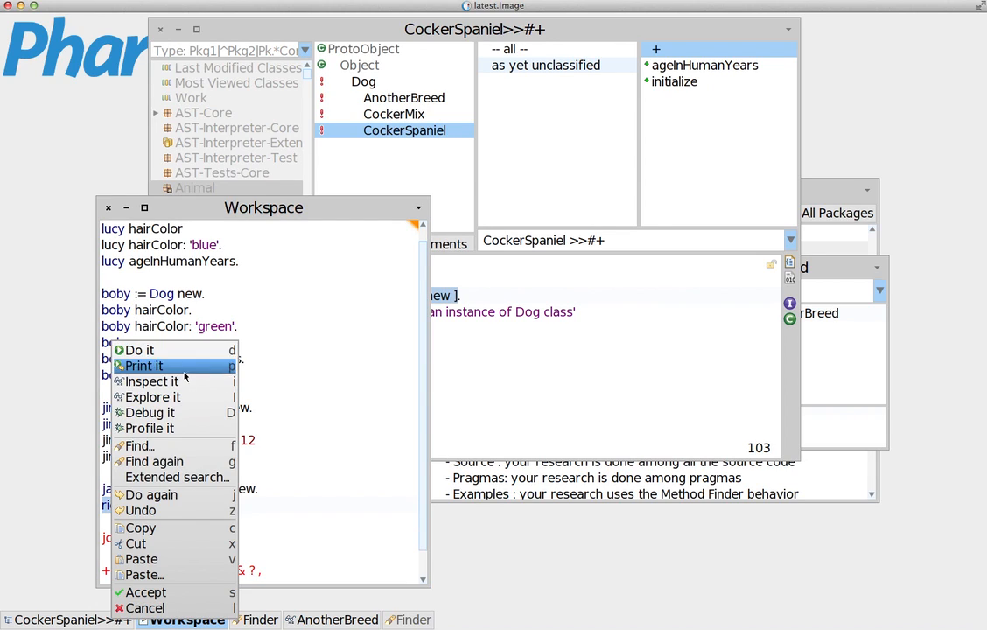
click(152, 381)
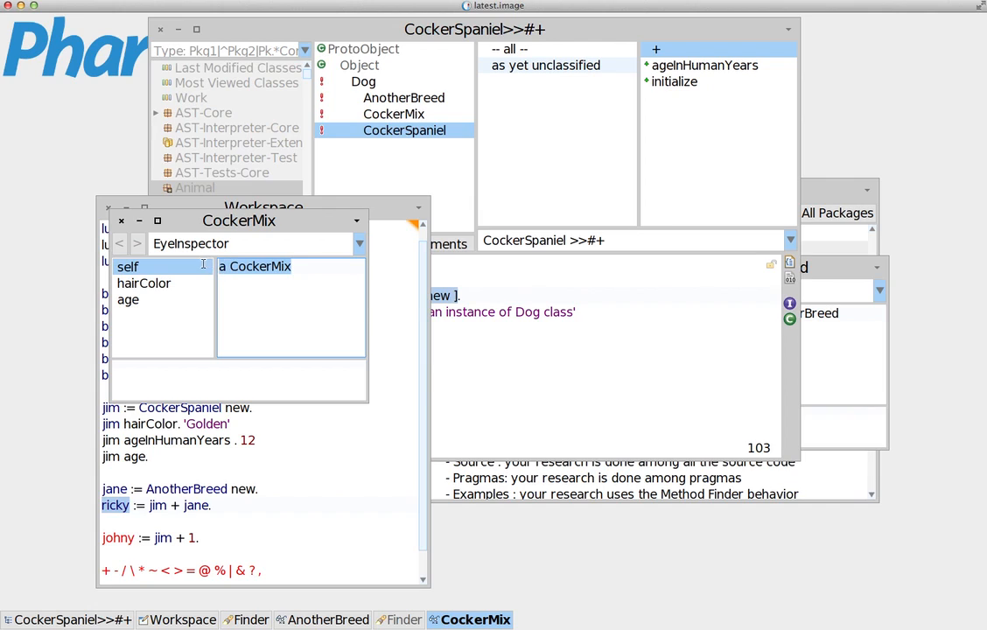
drag(239, 219, 473, 135)
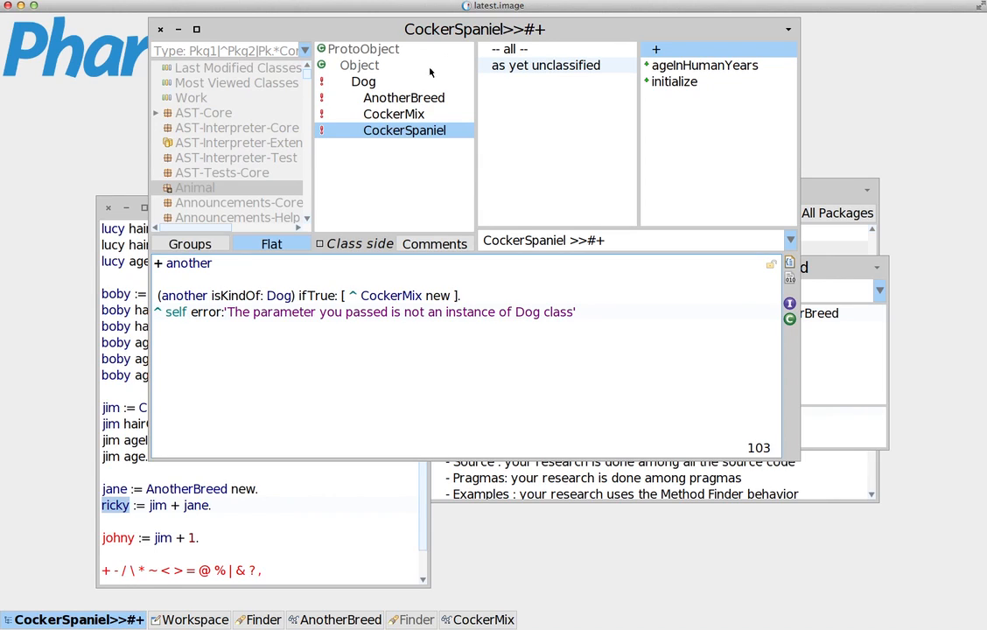
mouse_move(394, 201)
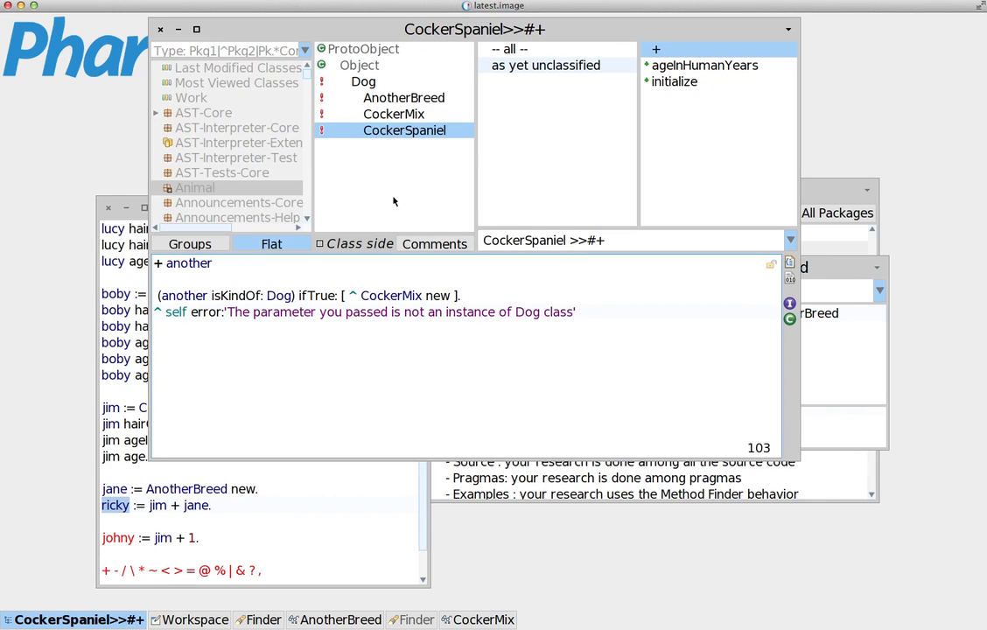
Highlight the custom Dog-class error message string inside the + method.
drag(191, 311, 576, 312)
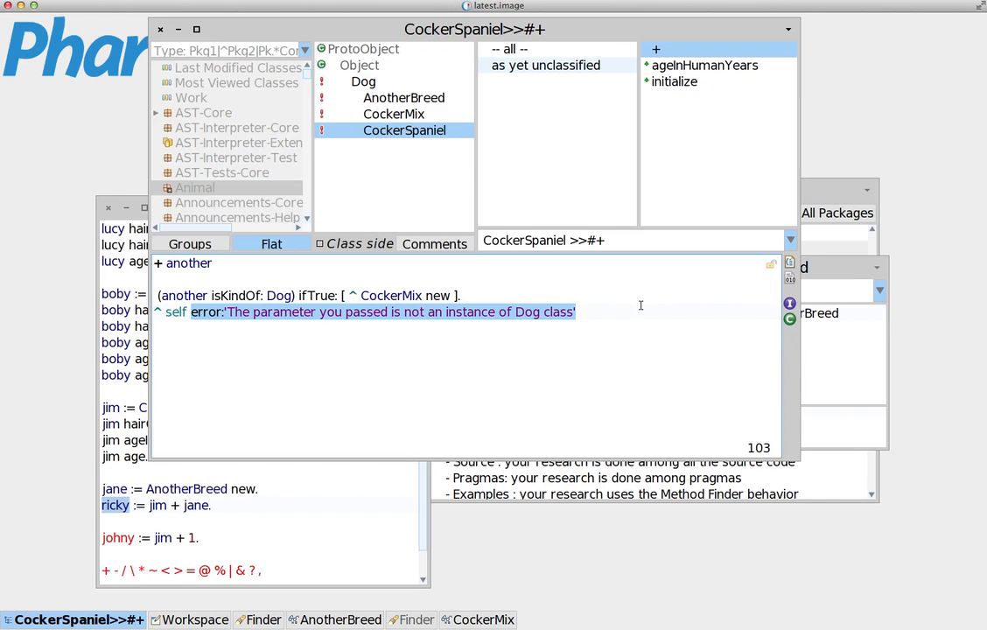
mouse_move(690, 185)
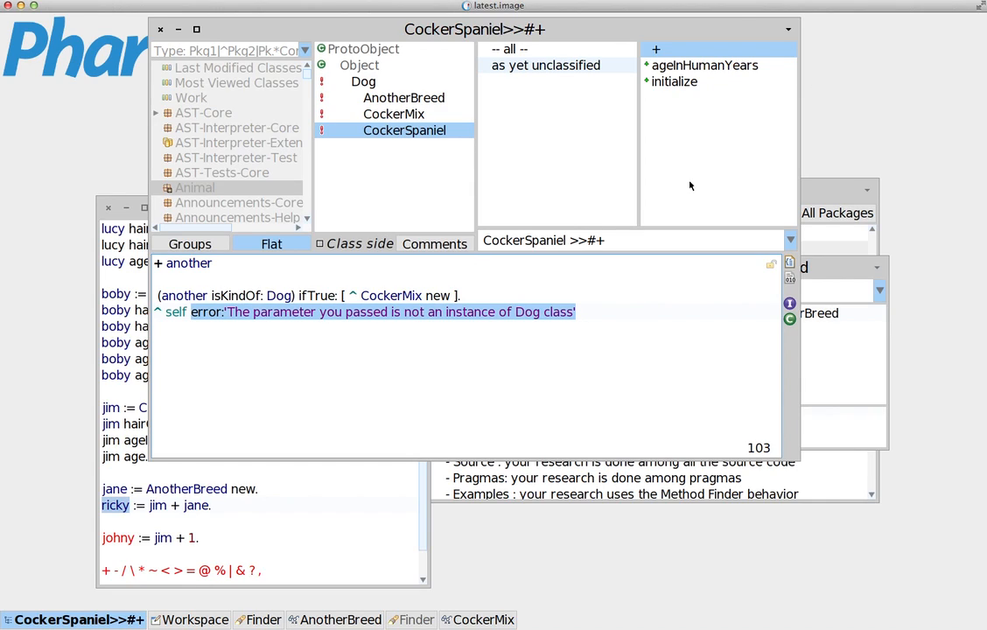
mouse_move(380, 69)
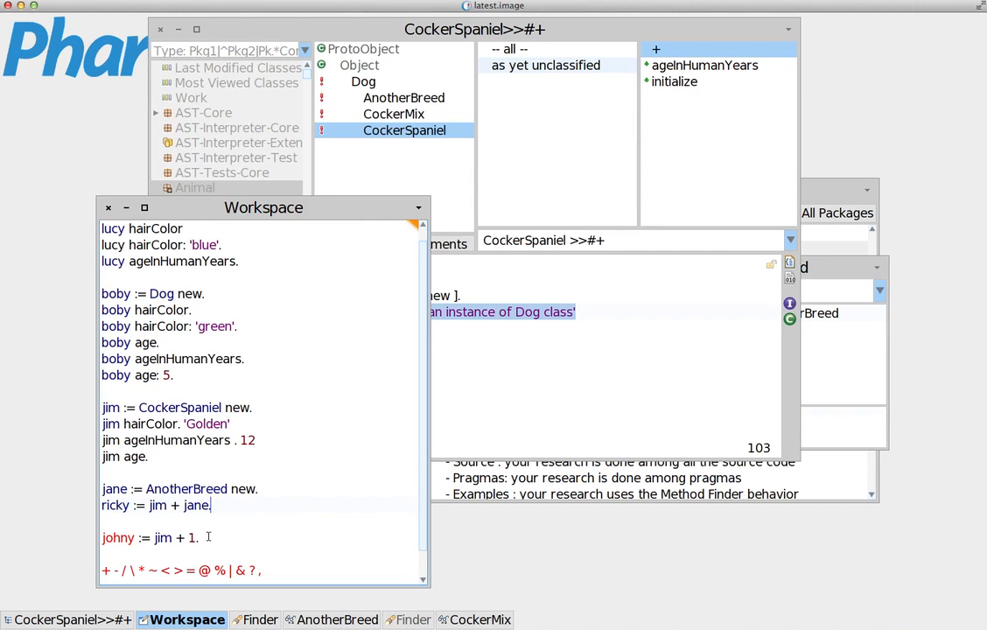
triple_click(149, 537)
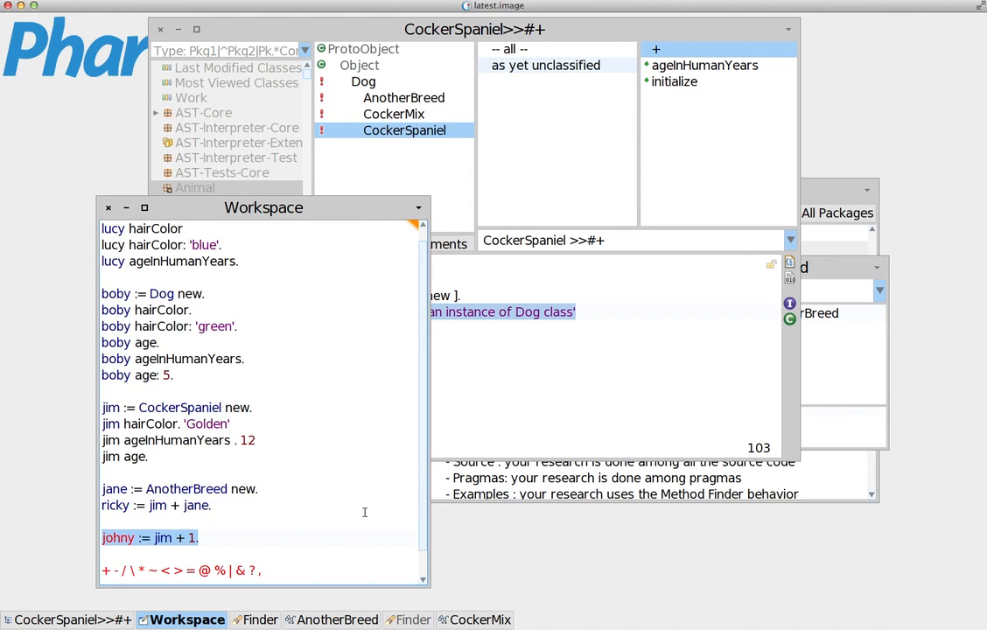
click(196, 537)
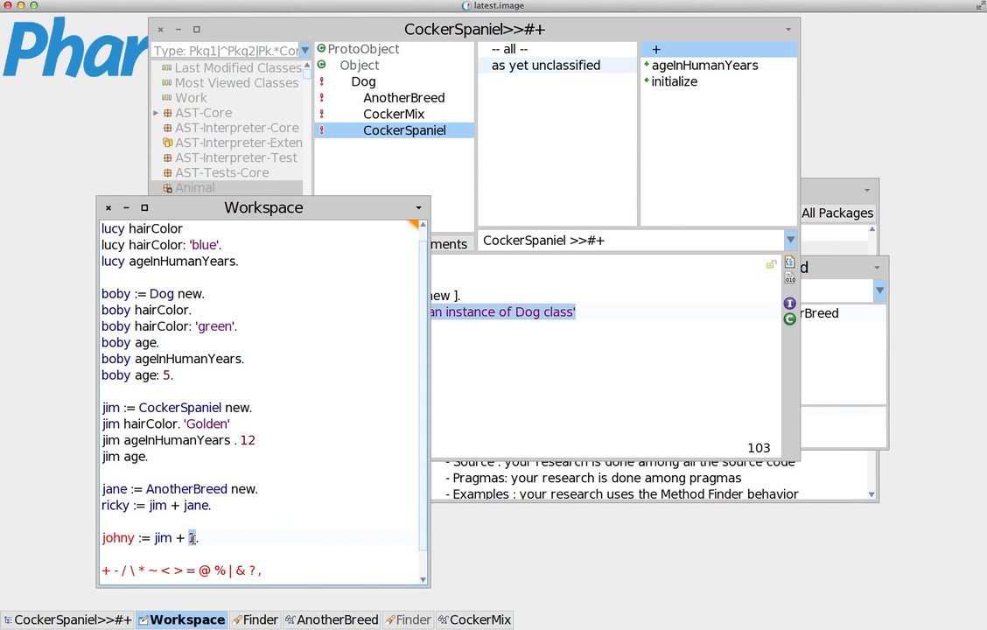
click(191, 538)
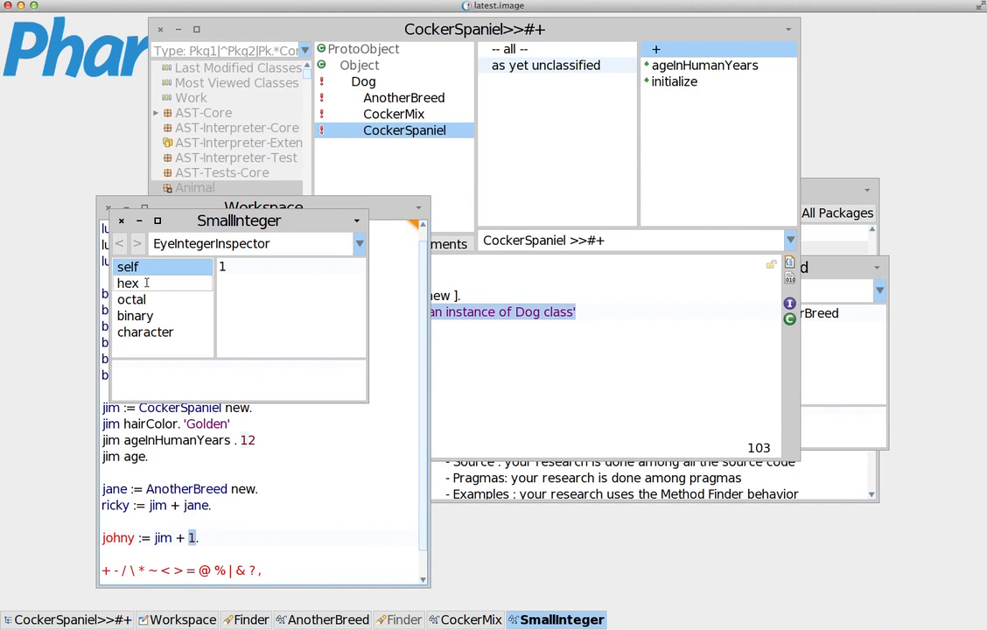
click(127, 282)
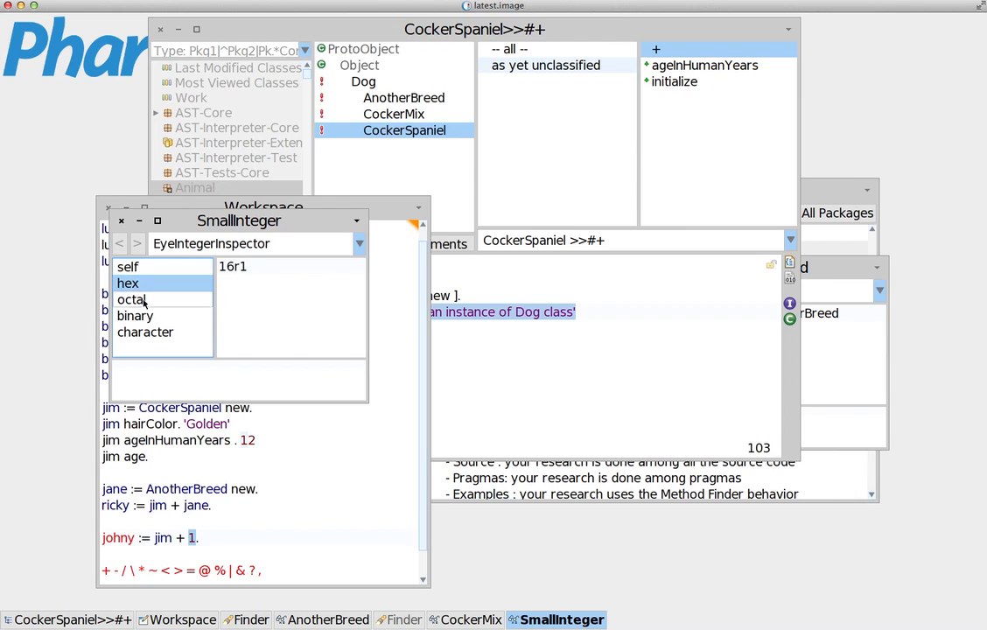
mouse_move(161, 277)
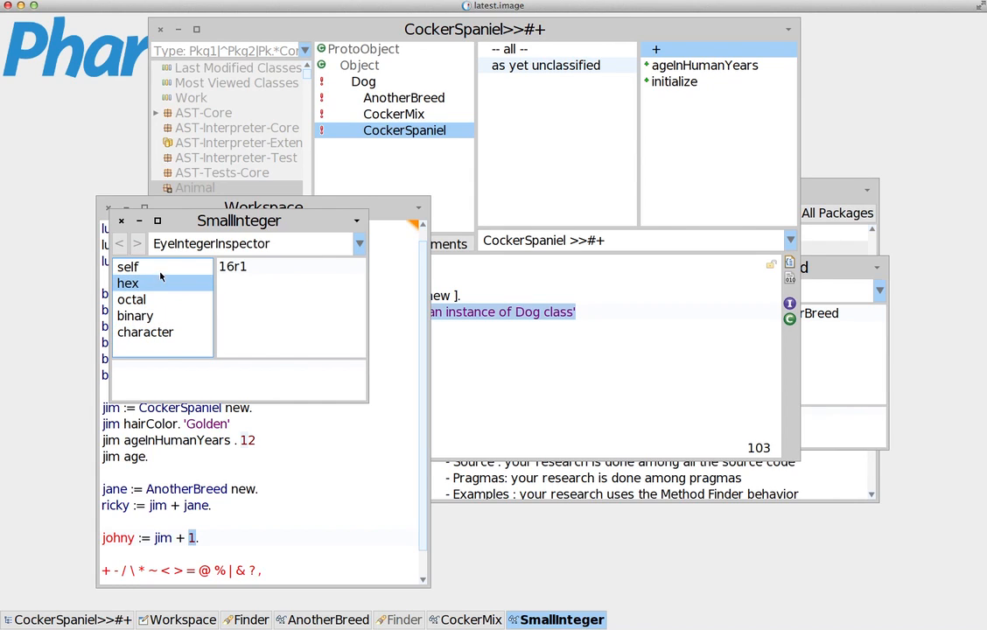
click(121, 220)
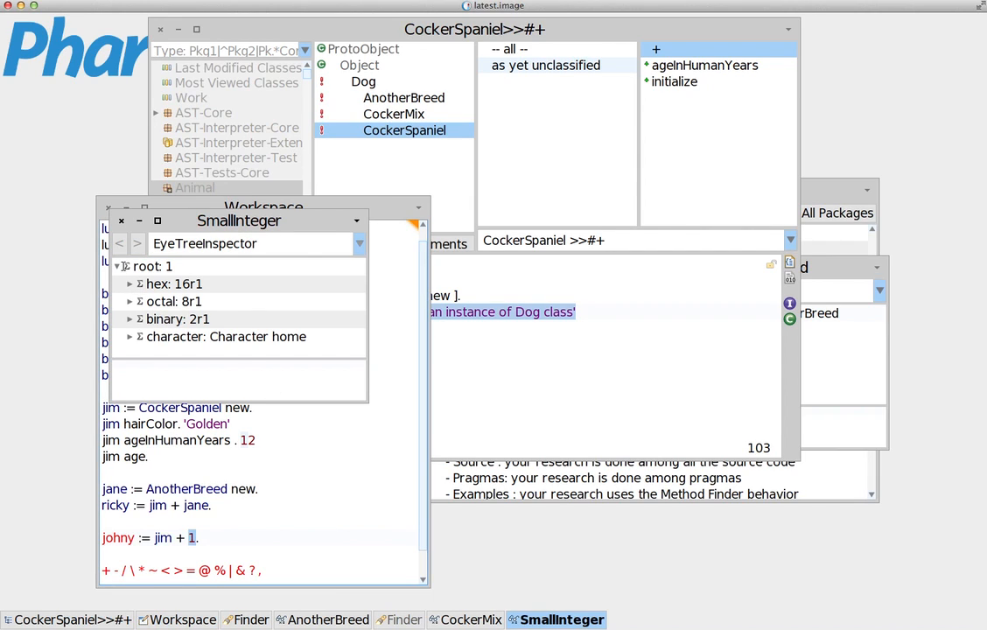
click(152, 266)
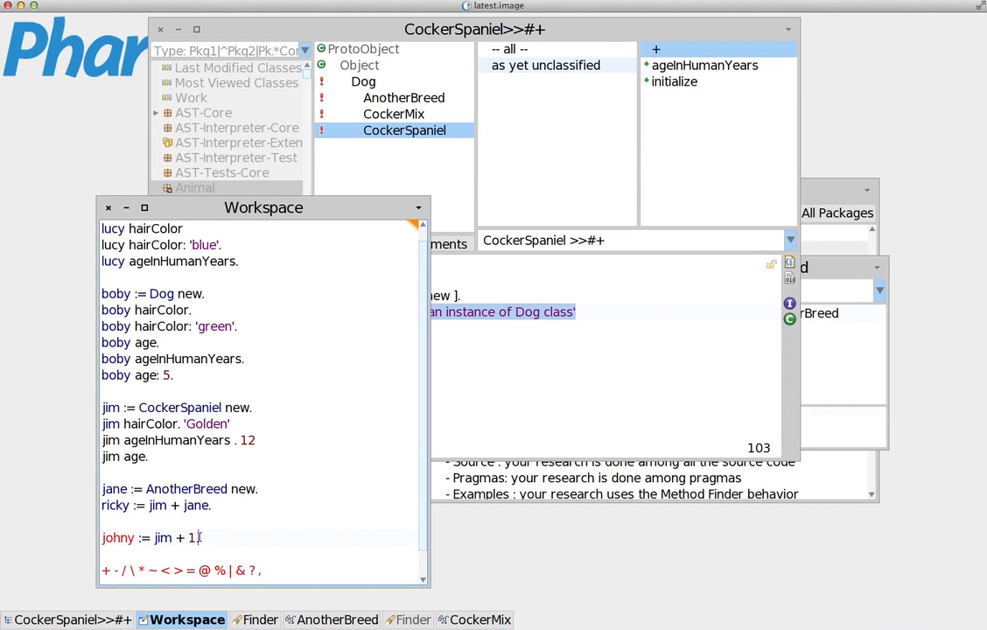
right_click(199, 538)
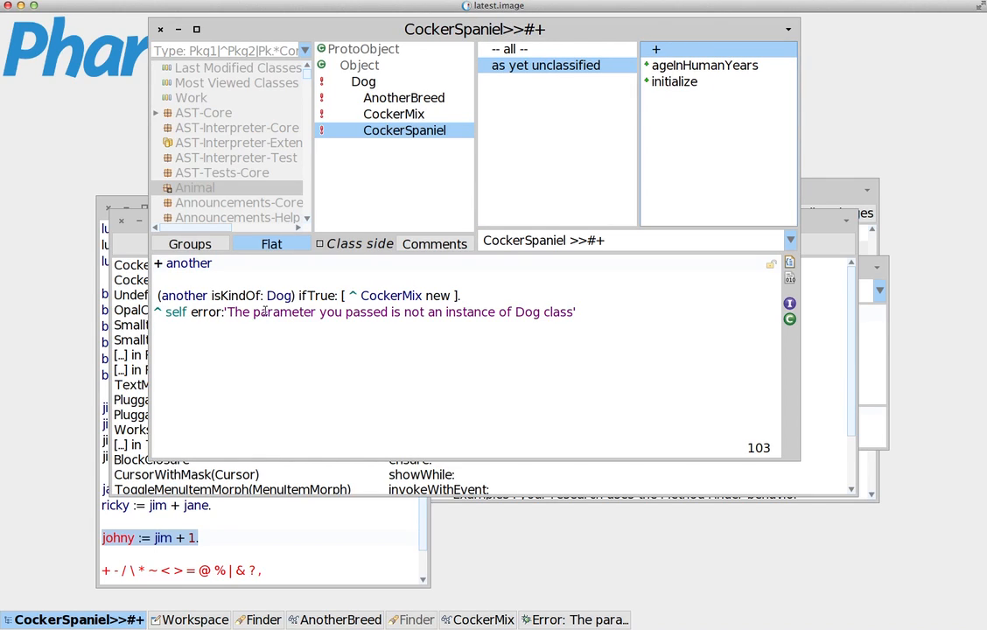
mouse_move(251, 283)
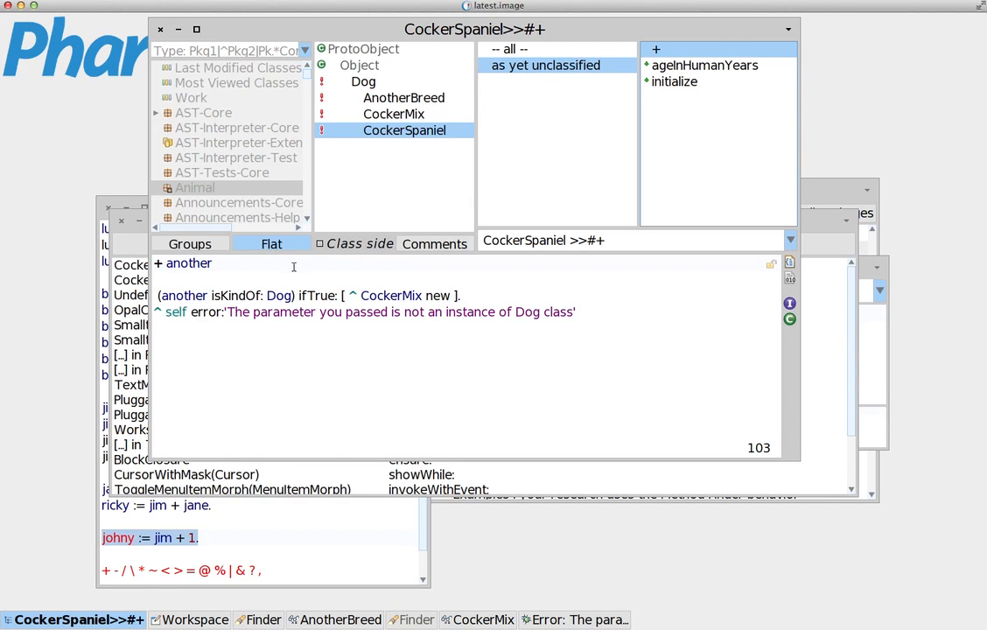
mouse_move(372, 452)
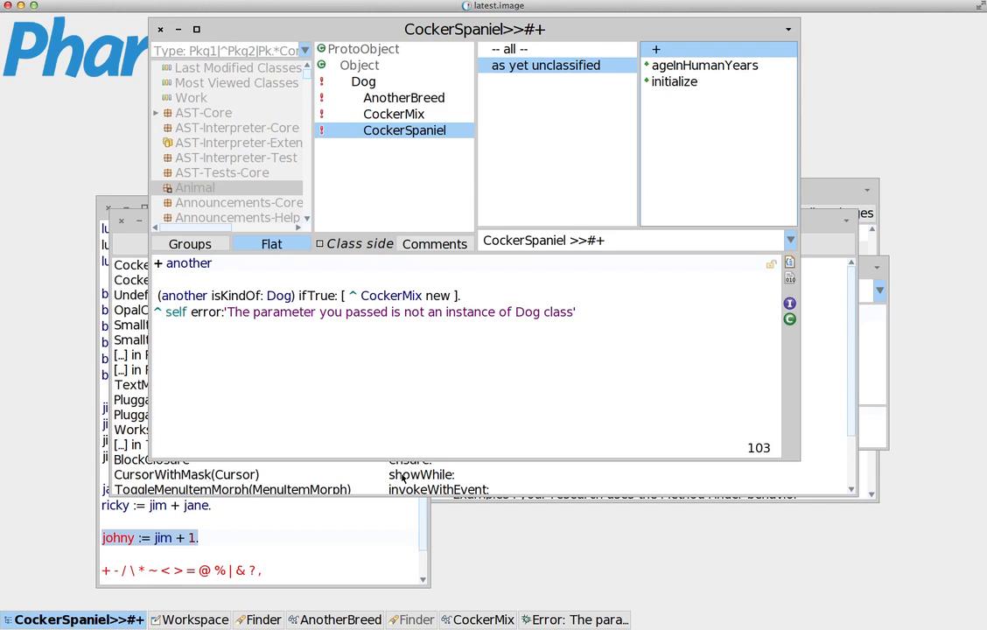
mouse_move(294, 412)
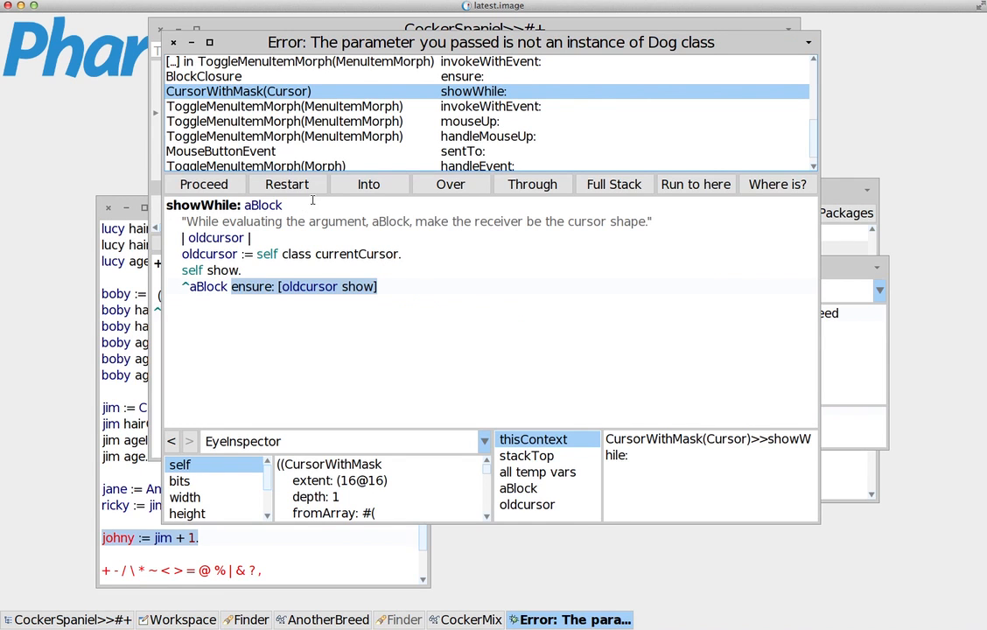
mouse_move(708, 46)
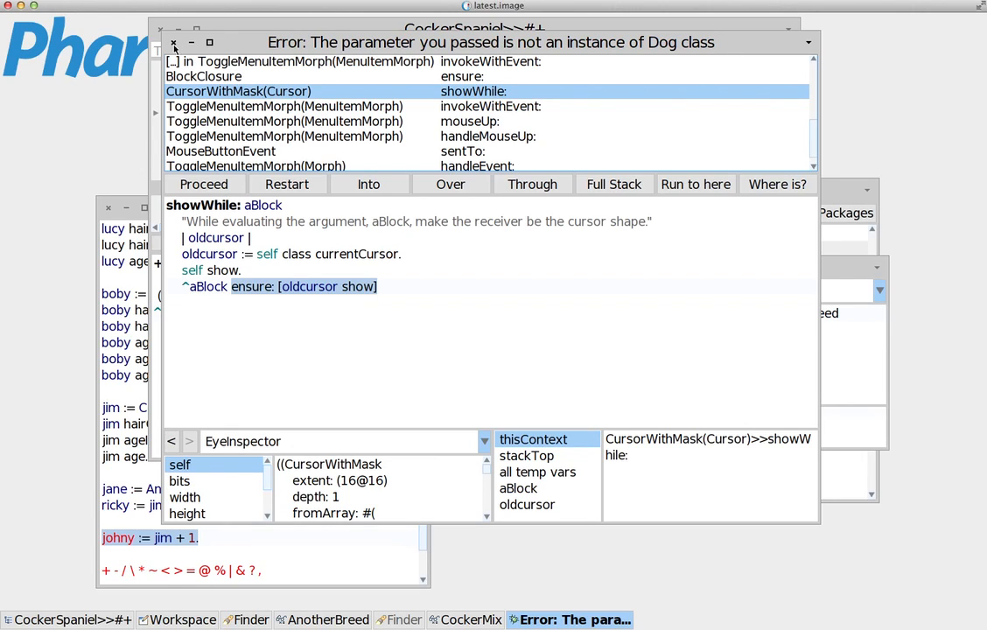
mouse_move(175, 42)
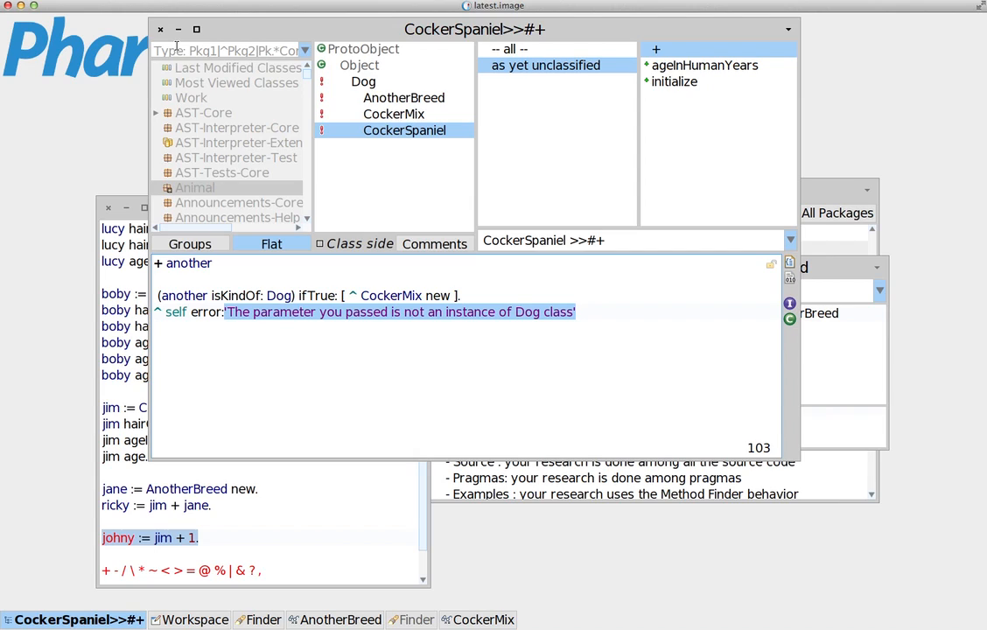
mouse_move(217, 43)
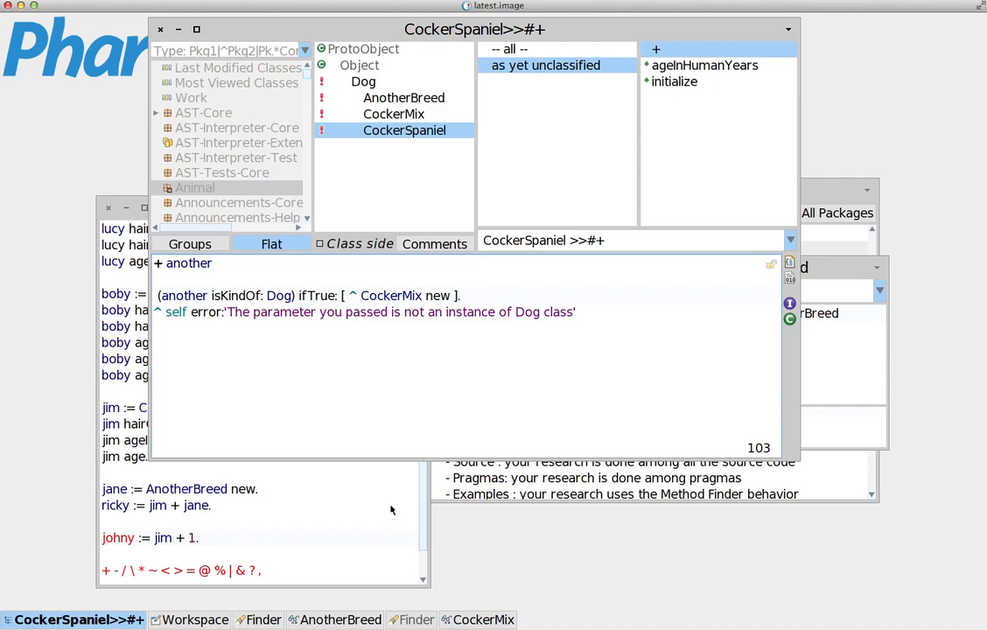
mouse_move(171, 263)
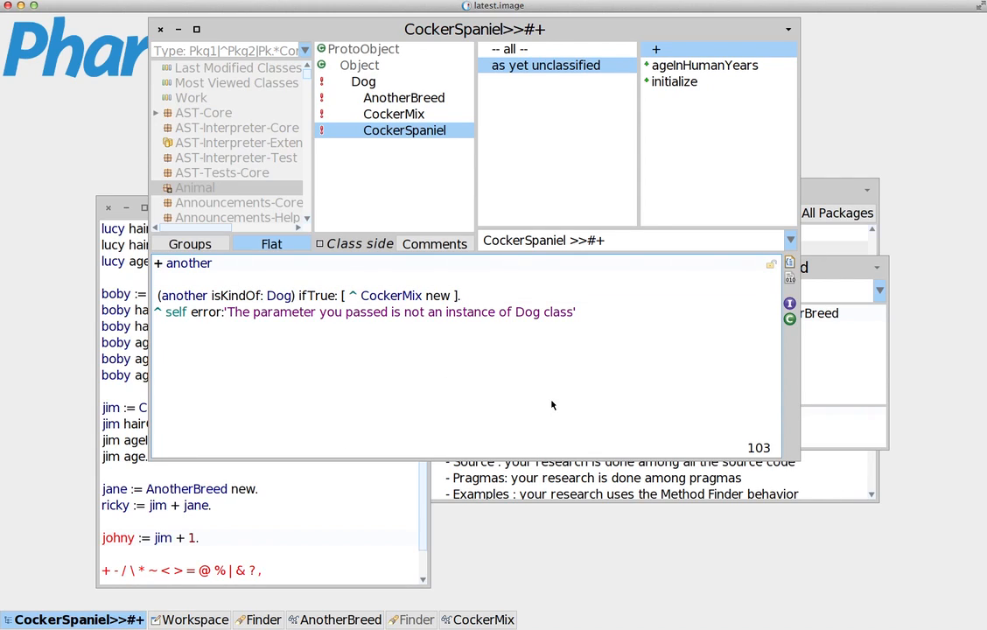
Bring the Workspace with the jim, jane, ricky and johny scripts to the front.
click(189, 620)
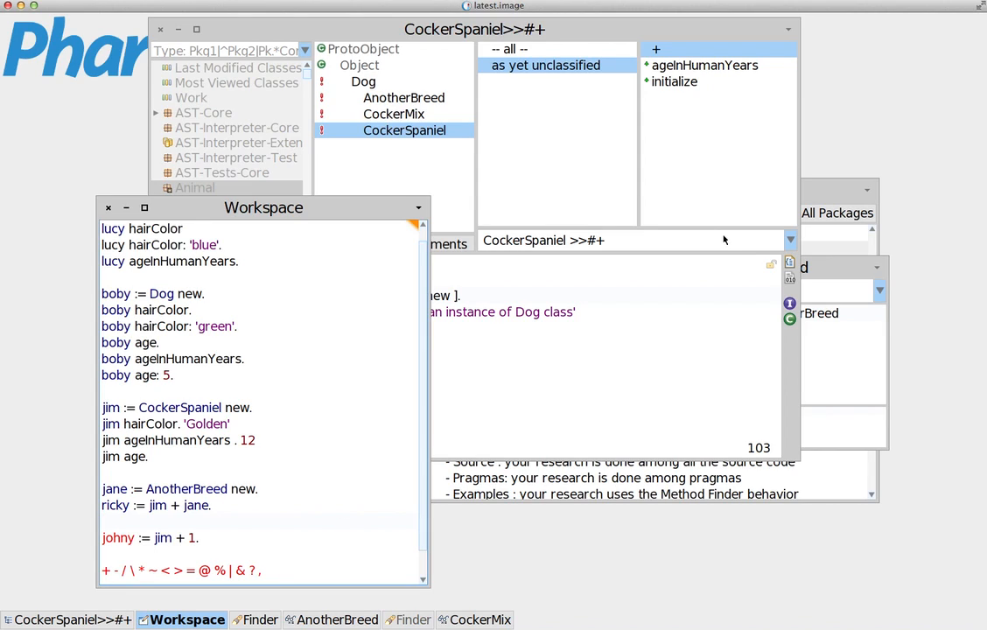
mouse_move(556, 294)
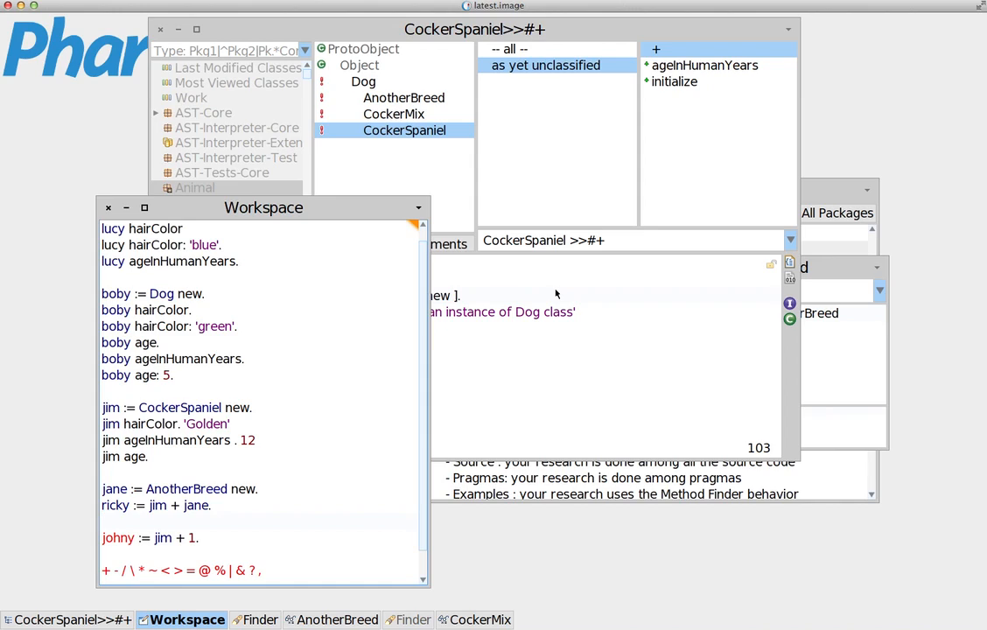
mouse_move(556, 293)
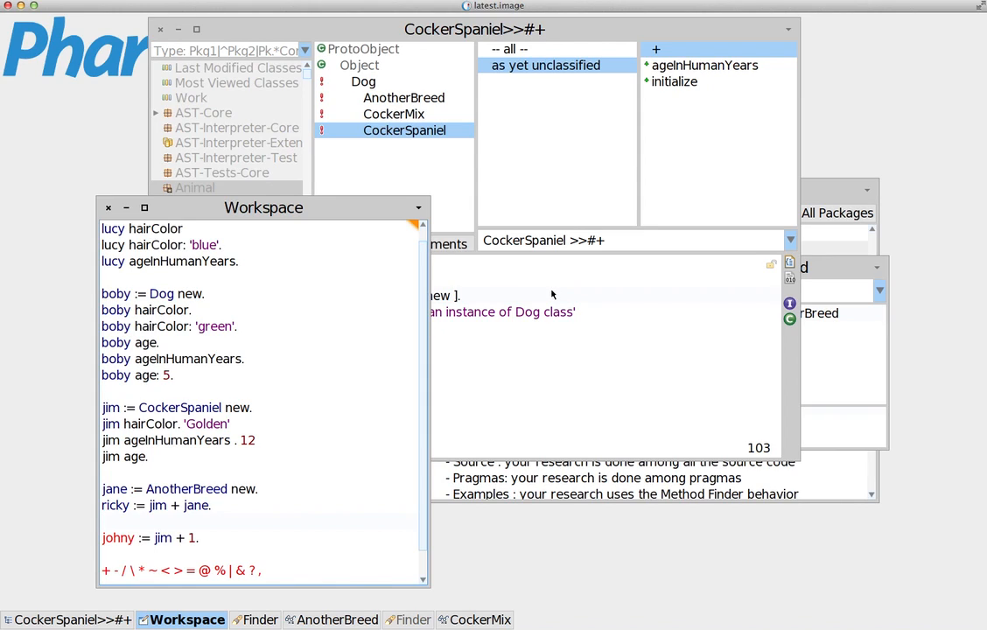